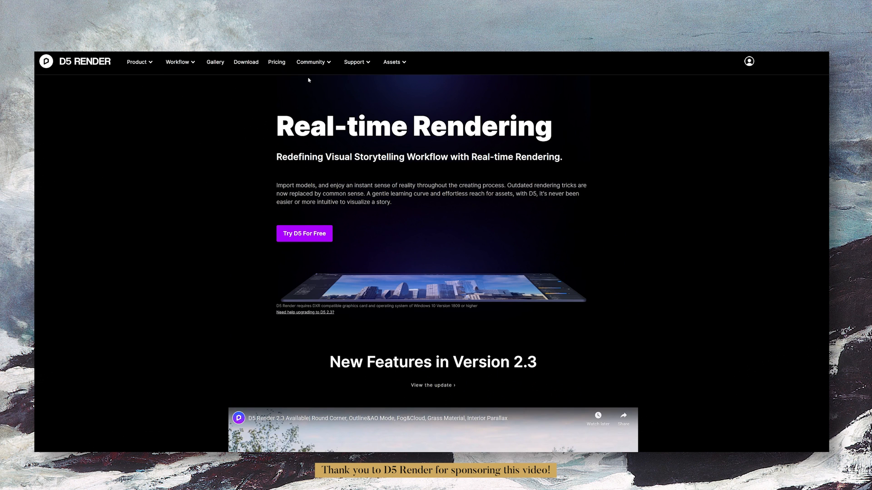
pyautogui.moveTo(245, 61)
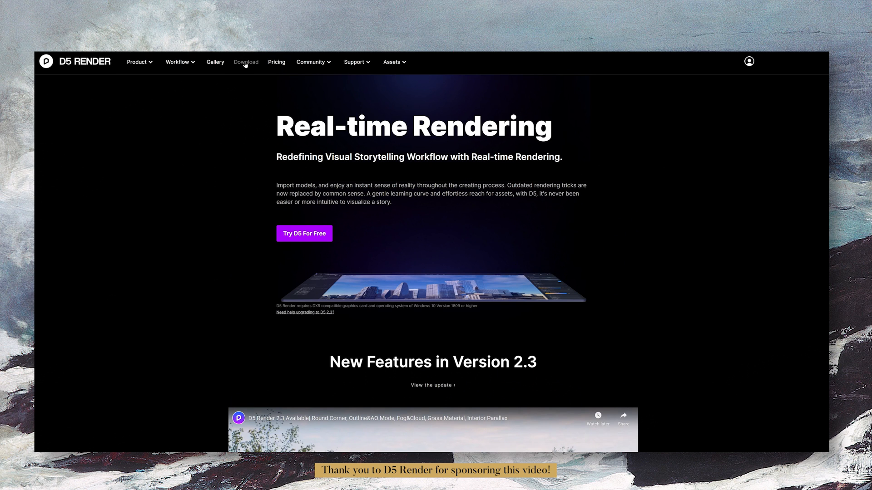
# - Show the Download page scrolled to the D5 Converters for 3ds Max, SketchUp, Rhino and other modellers
pyautogui.click(245, 62)
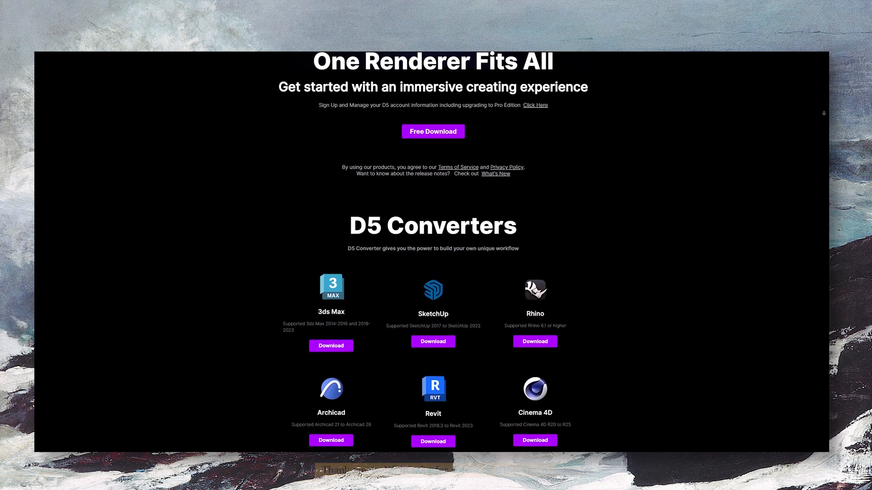
pyautogui.scroll(-3)
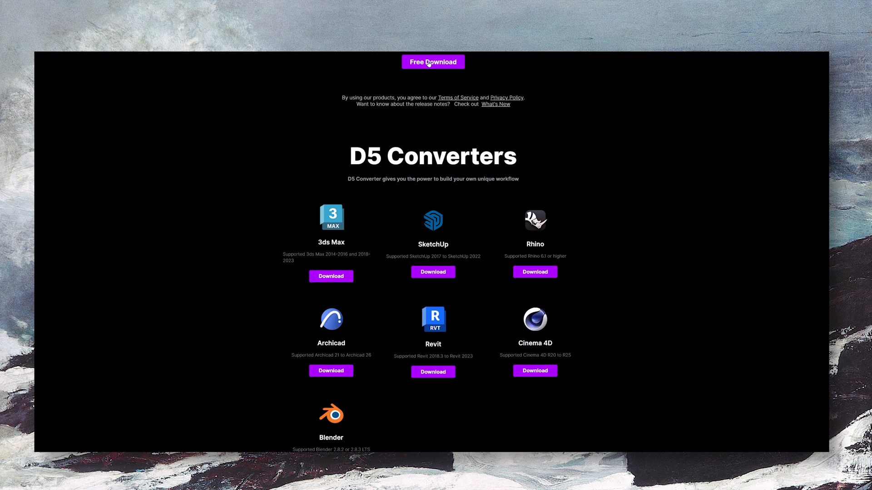
pyautogui.moveTo(433, 272)
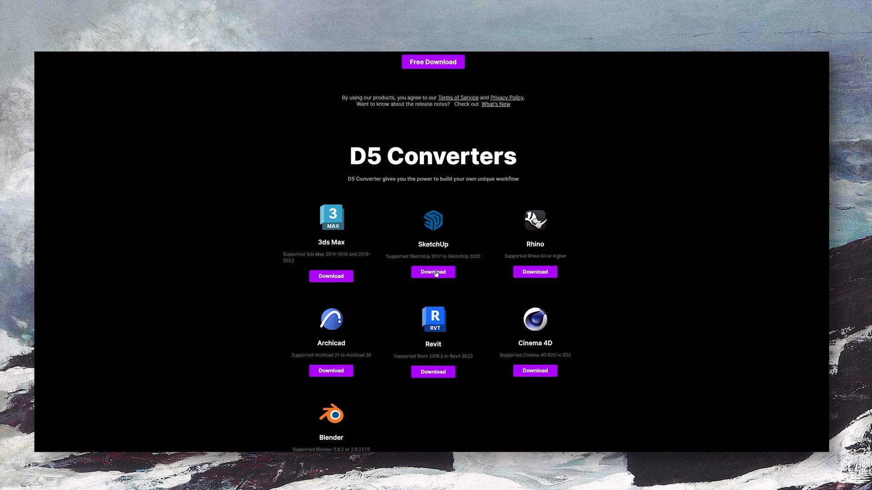
pyautogui.moveTo(445, 274)
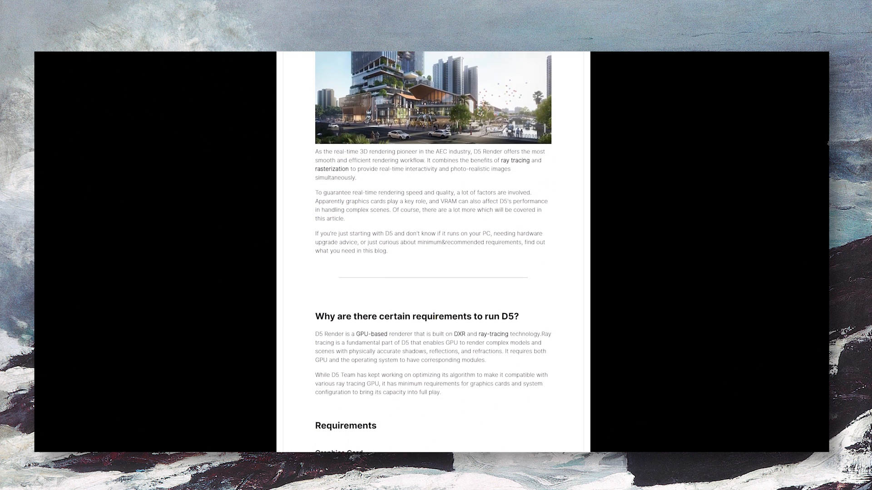
# - Scroll through the system requirements article's Graphics Card, CPU and RAM sections
pyautogui.scroll(-3)
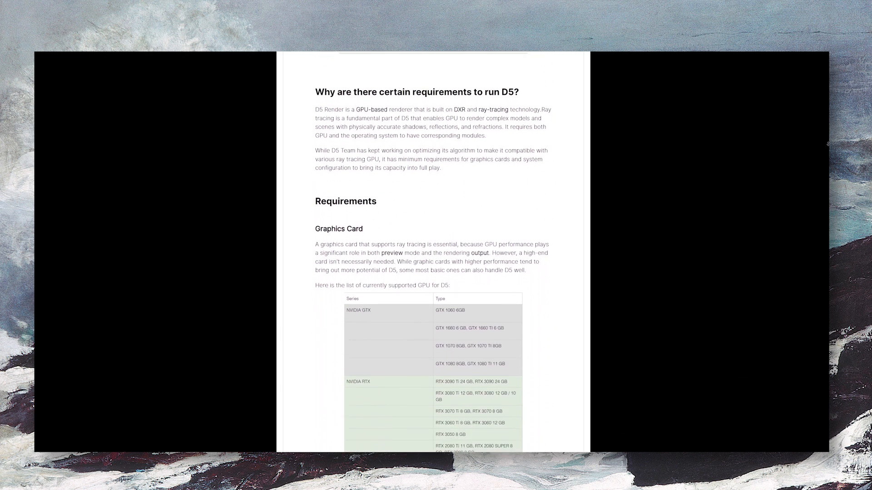
pyautogui.scroll(-3)
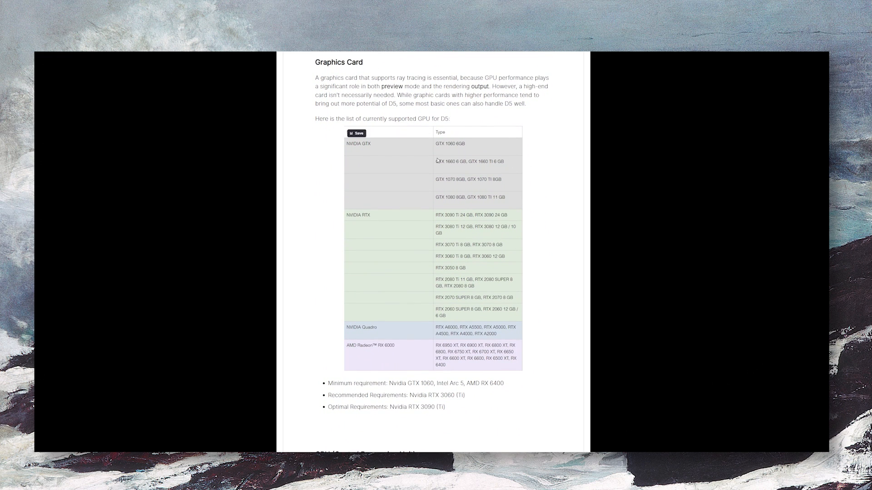
pyautogui.moveTo(479, 163)
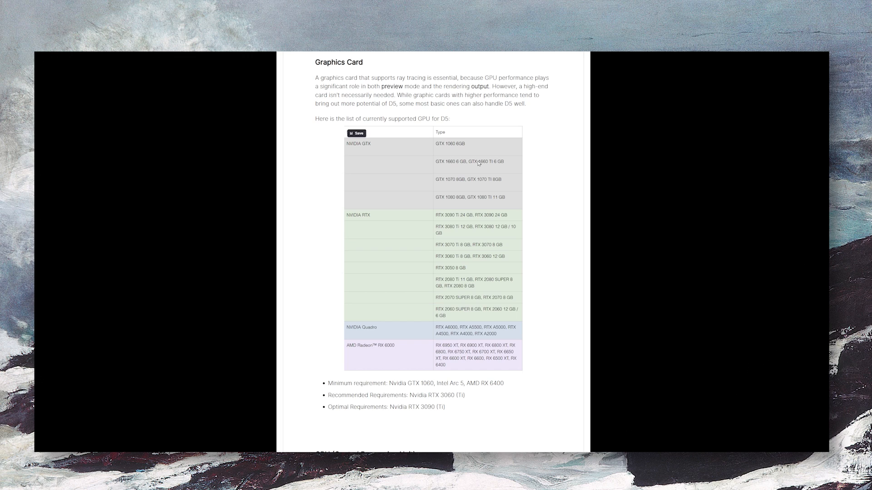
pyautogui.scroll(-3)
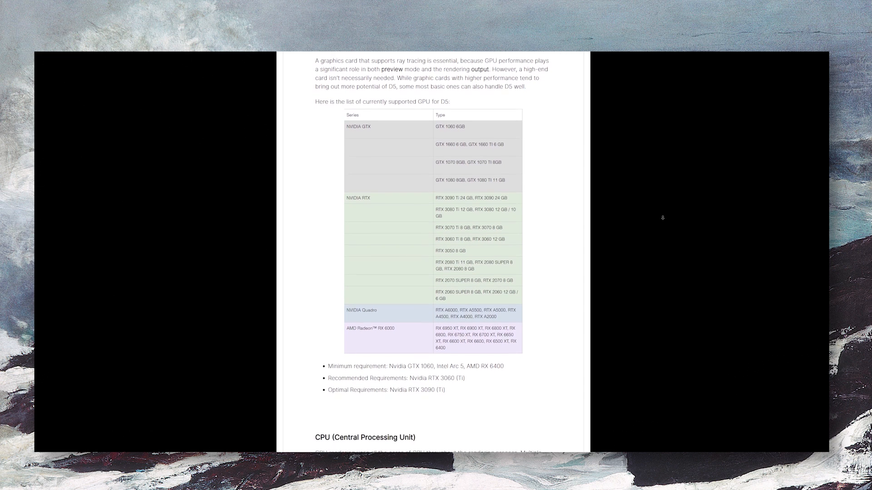
pyautogui.scroll(-3)
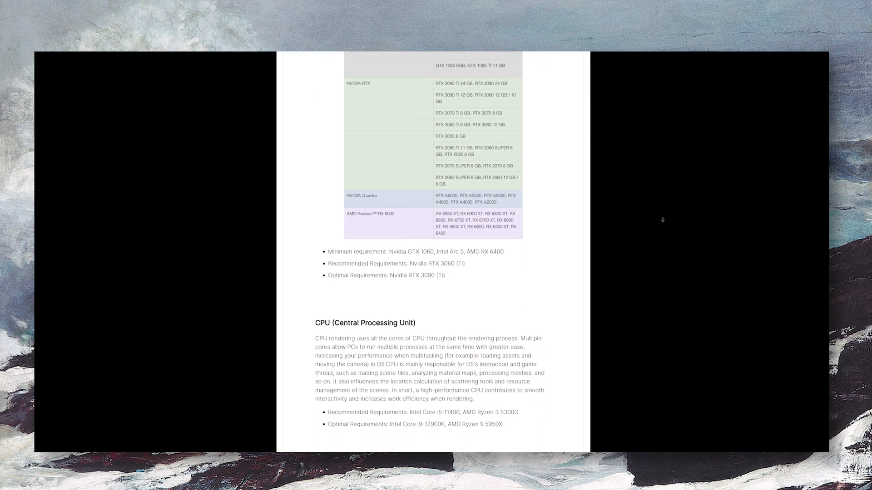
pyautogui.scroll(-3)
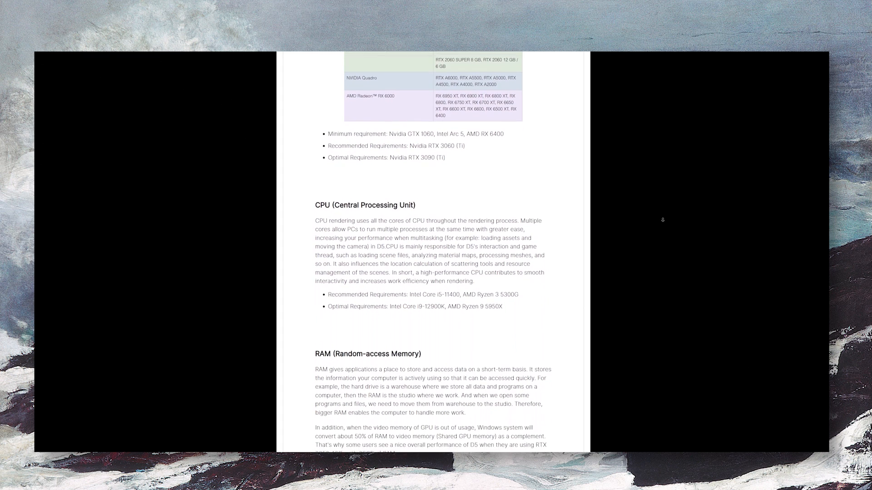
pyautogui.scroll(-3)
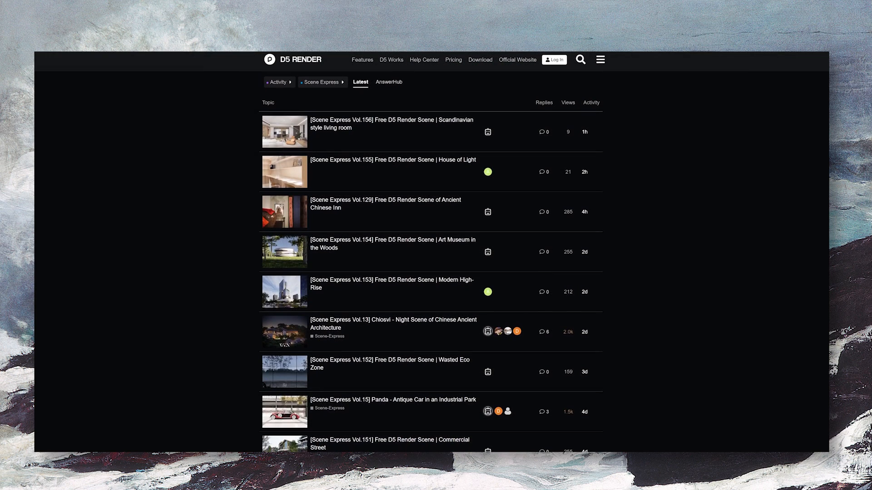
# - Scroll down the forum's Latest list past the villa Scene Express topics
pyautogui.scroll(-3)
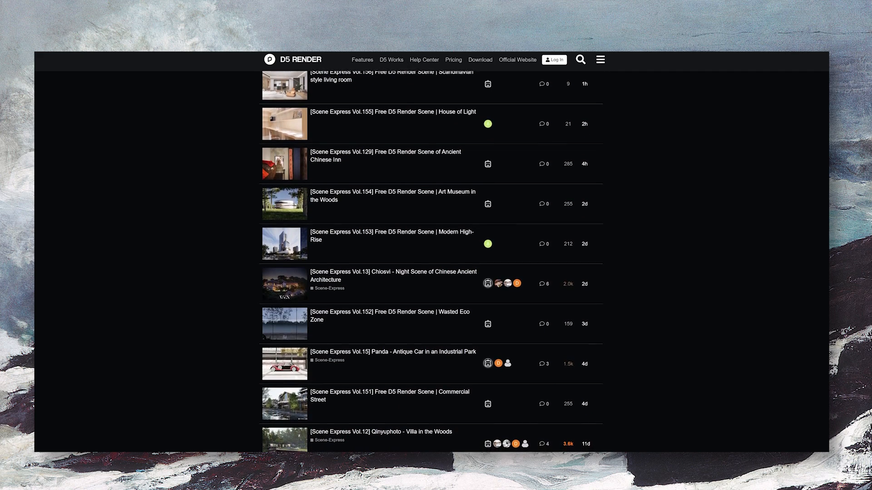
pyautogui.scroll(-3)
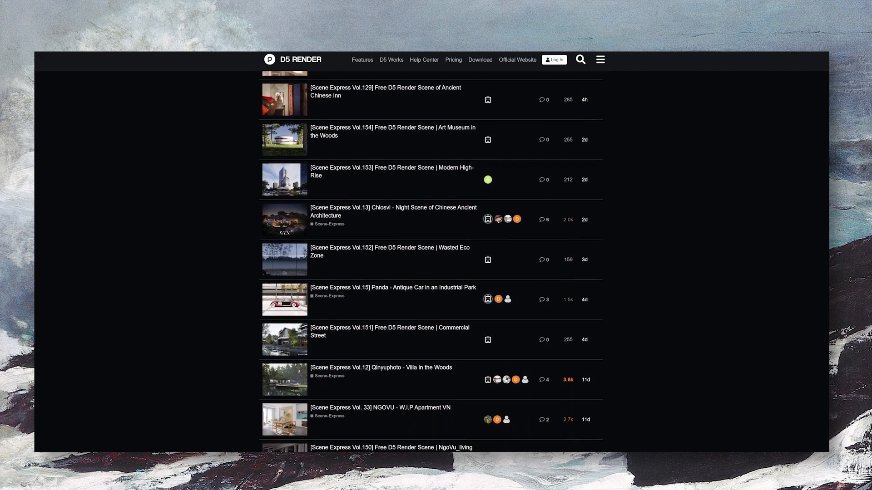
pyautogui.scroll(-3)
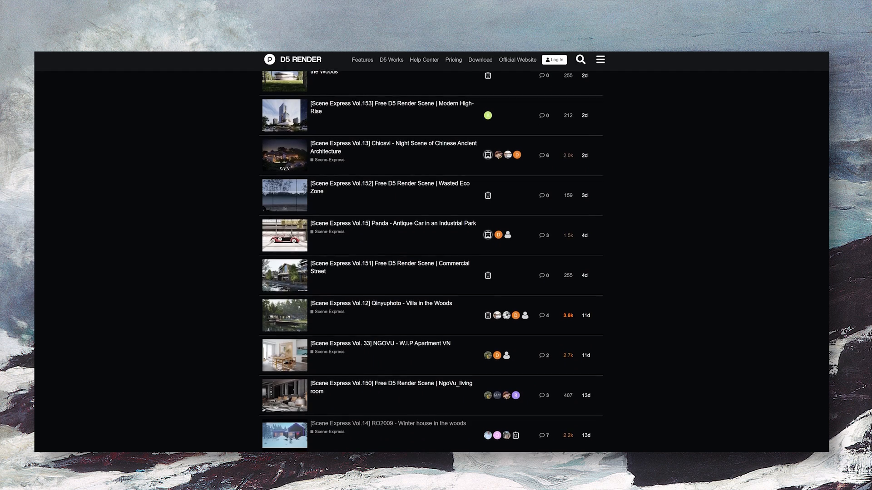
pyautogui.scroll(-3)
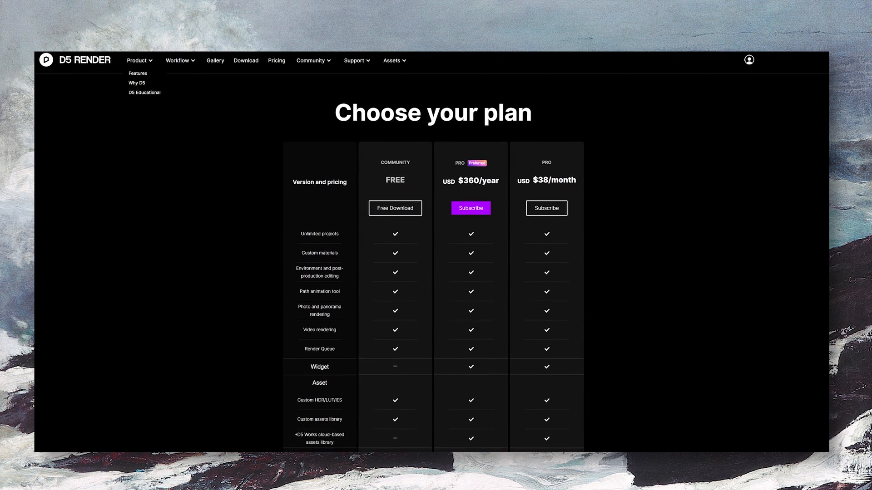
# - Scroll the Choose your plan table comparing free Community with Pro at $360/year or $38/month
pyautogui.scroll(-3)
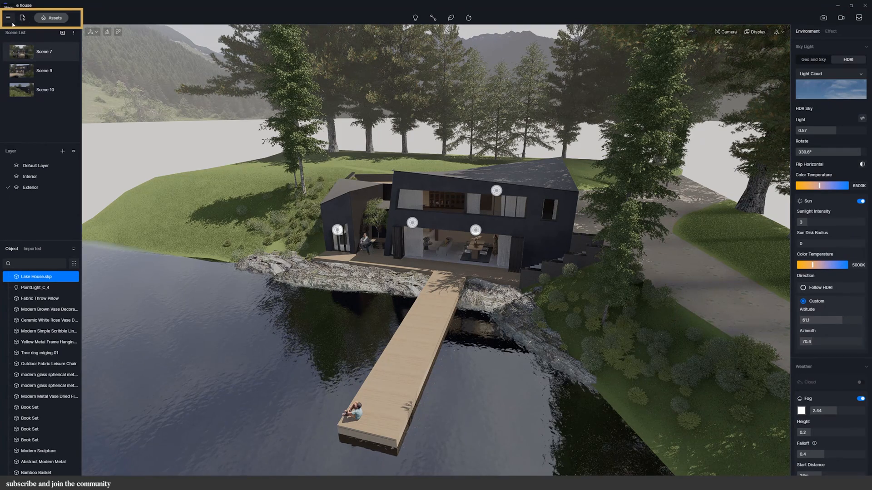
# - Browse the asset library's Model section down to Nature > Broadleaf trees, with nothing selected
pyautogui.click(8, 17)
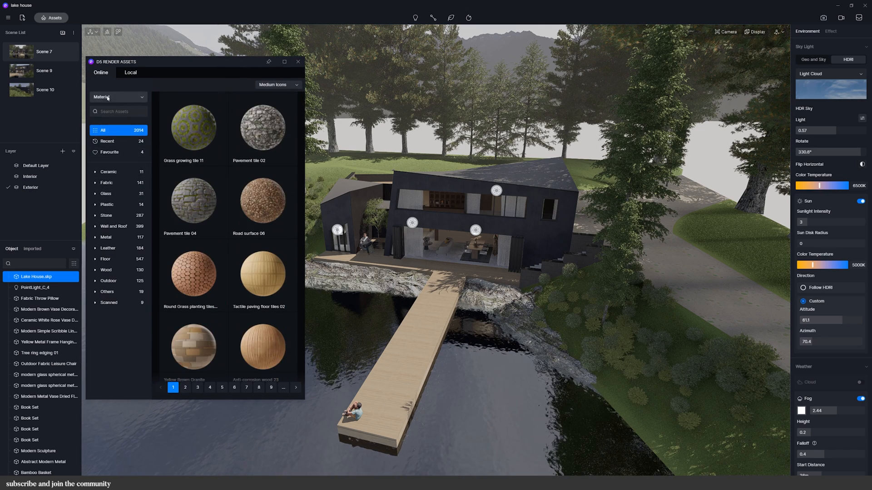
pyautogui.click(117, 98)
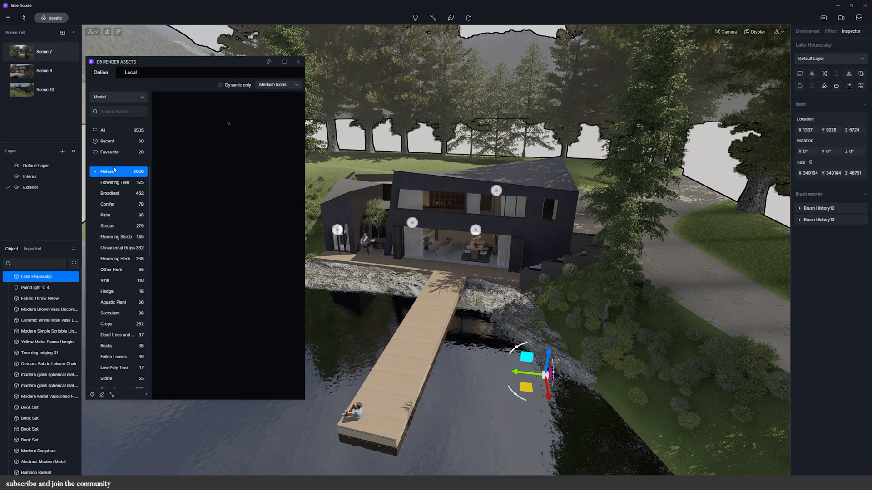
pyautogui.click(107, 172)
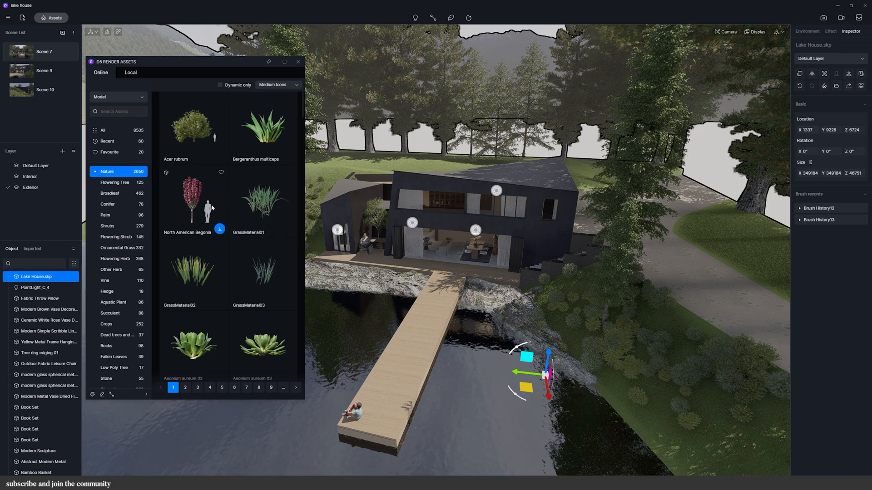
pyautogui.click(110, 192)
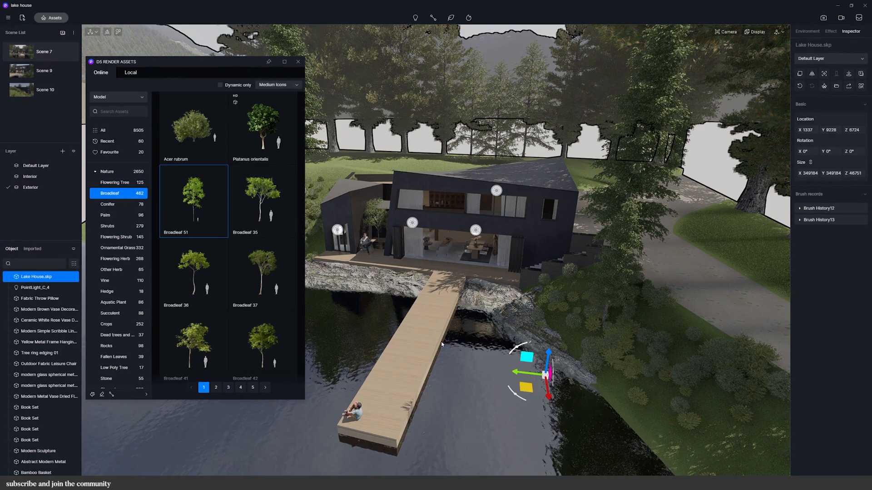
pyautogui.click(807, 31)
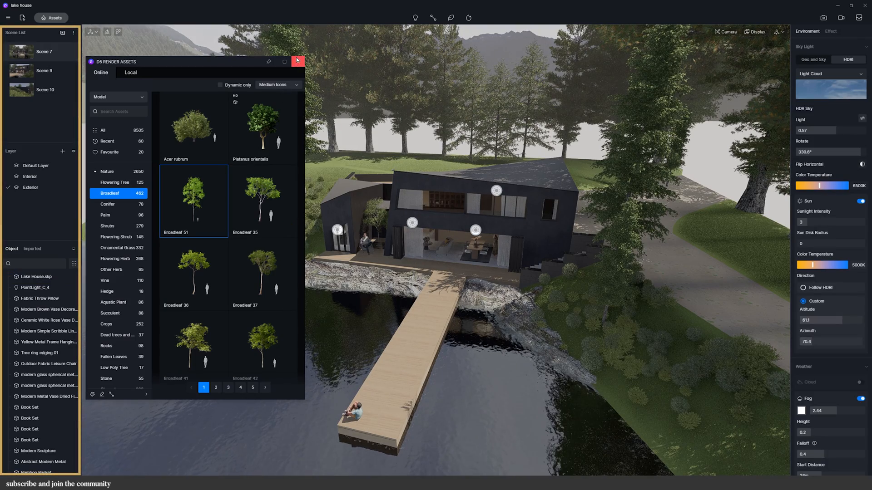
# - Close the library, show the Exterior layer again and select Modern Planet Man and another listed object
pyautogui.click(298, 61)
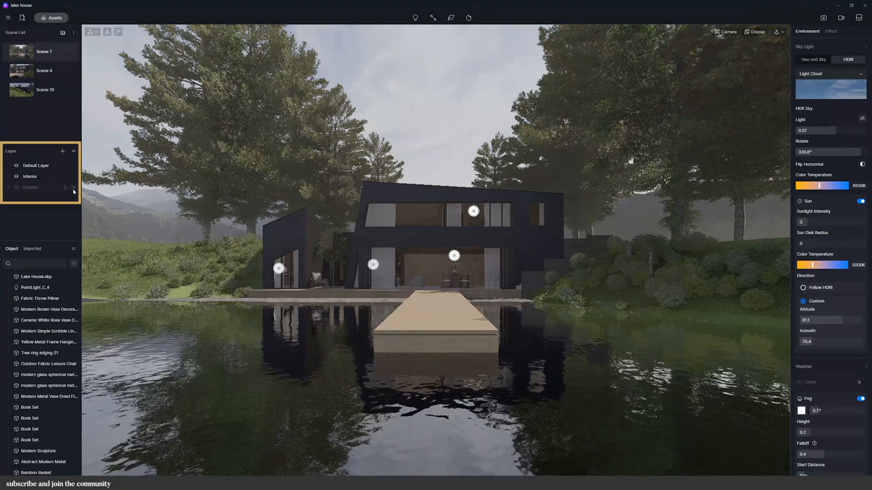
pyautogui.click(8, 187)
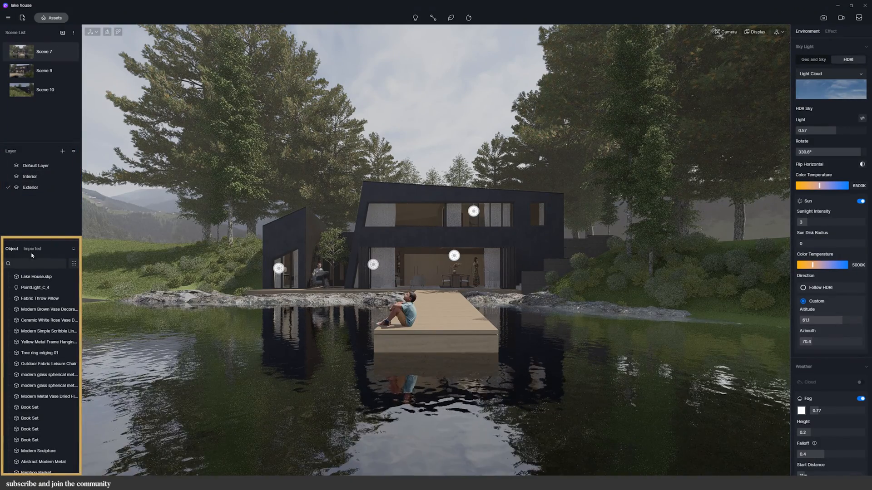
pyautogui.scroll(-3)
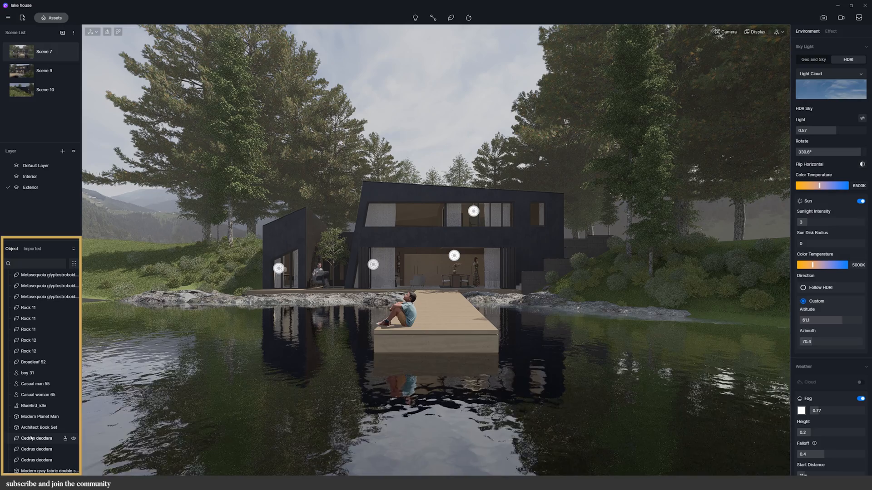
pyautogui.click(29, 410)
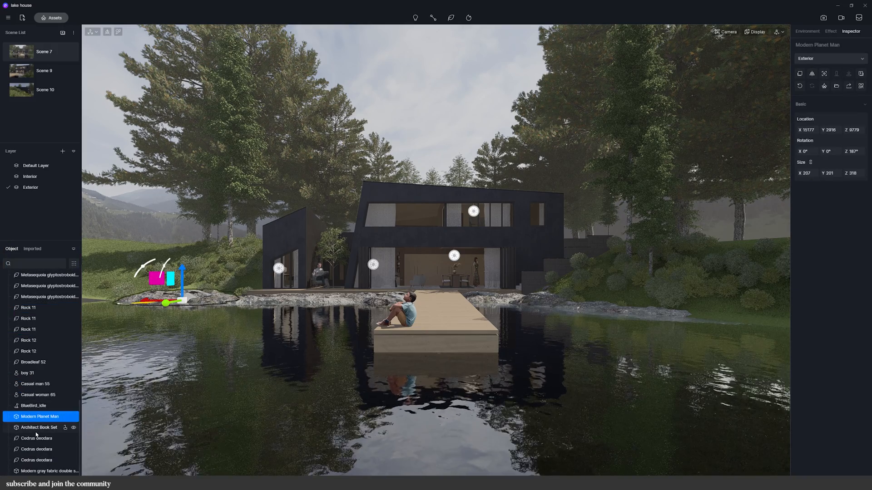
pyautogui.click(36, 450)
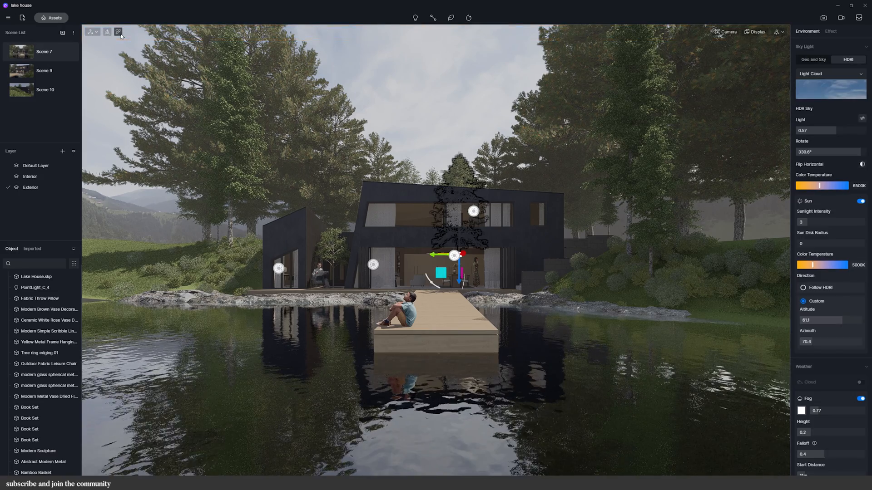
# - Inspect the lake water material, review the Point/Spot/Strip/Rect light types and show the Camera panel
pyautogui.click(36, 276)
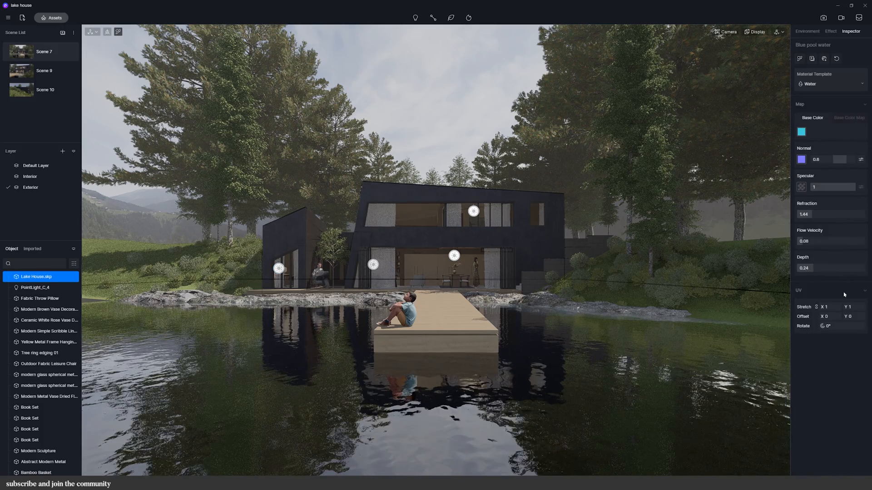
pyautogui.click(415, 18)
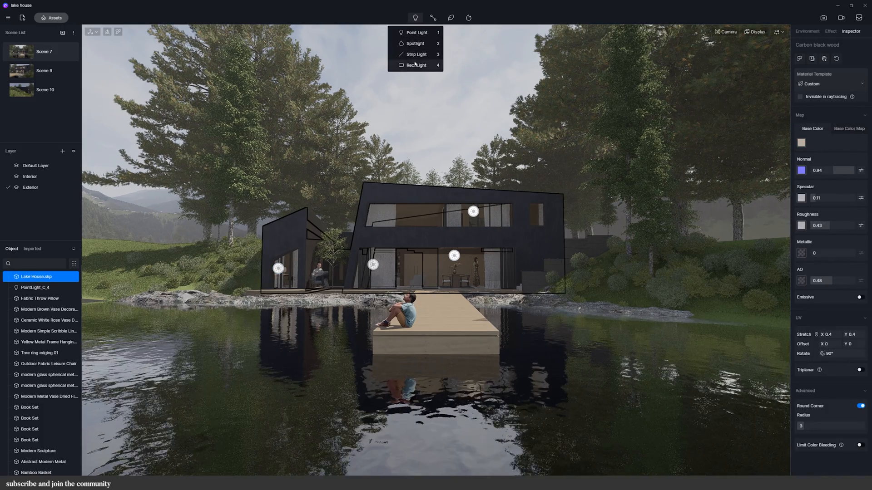
pyautogui.click(433, 17)
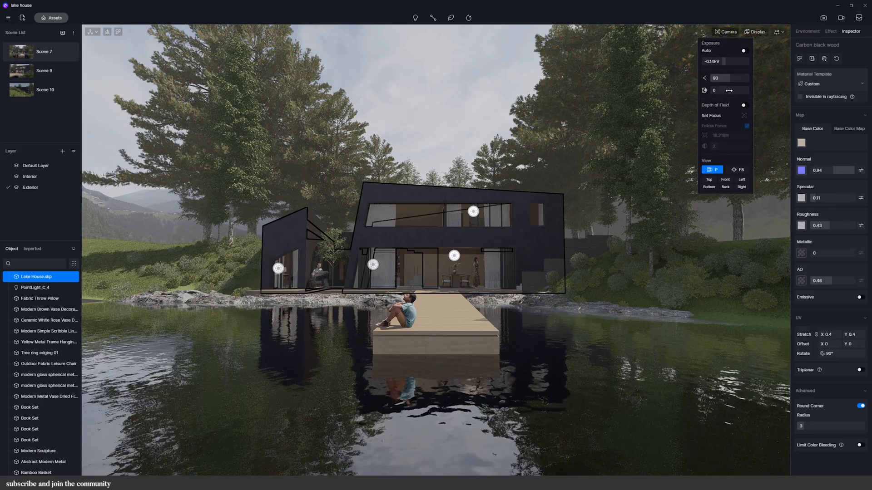
# - Toggle auto exposure on and off, then enable depth of field with a focus point
pyautogui.click(744, 51)
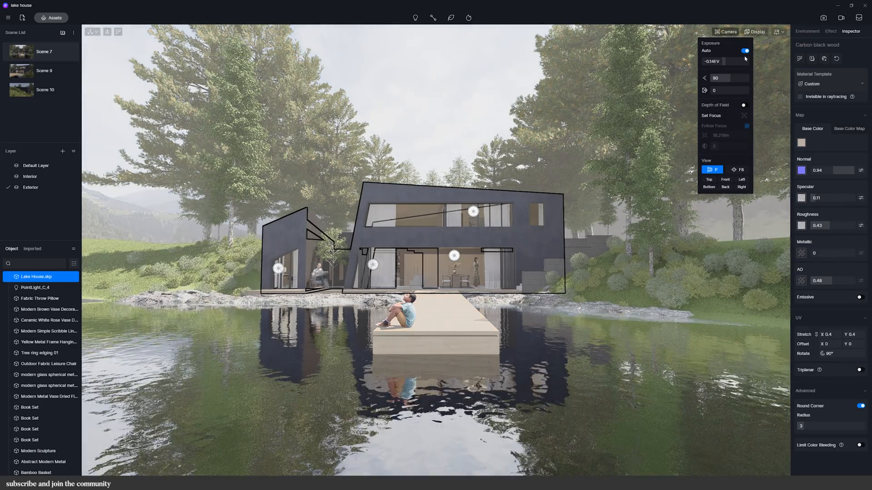
pyautogui.click(745, 51)
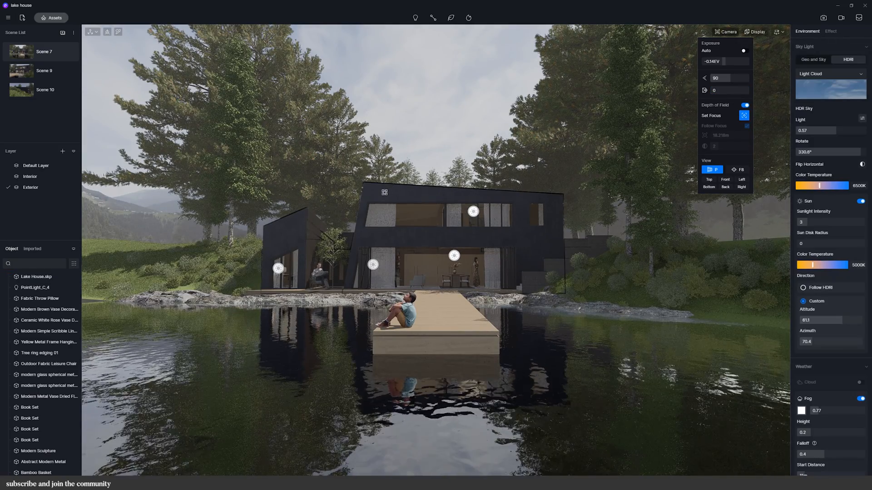
pyautogui.click(744, 115)
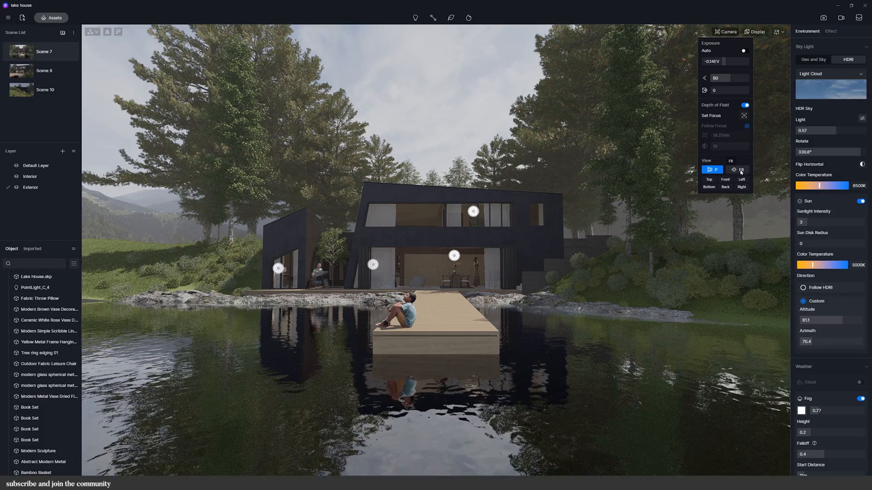
# - Try the FB, Front and Bottom camera views, return to perspective P, then show the display options
pyautogui.click(742, 169)
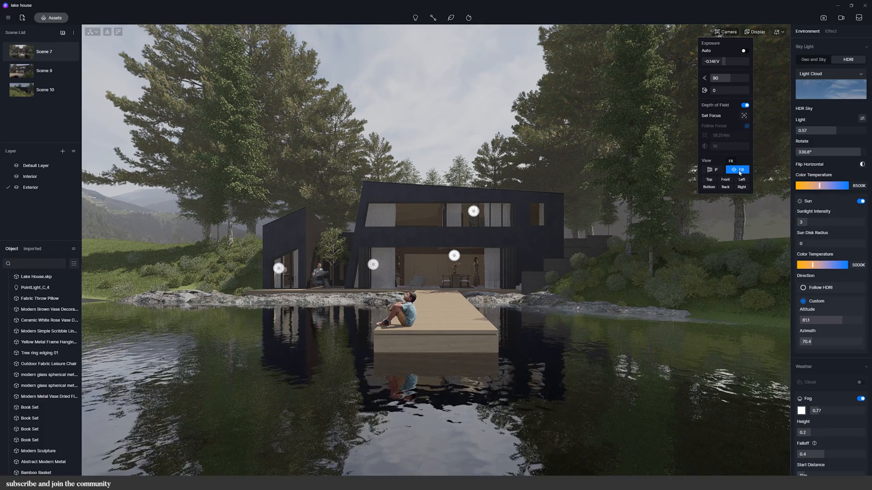
pyautogui.click(713, 170)
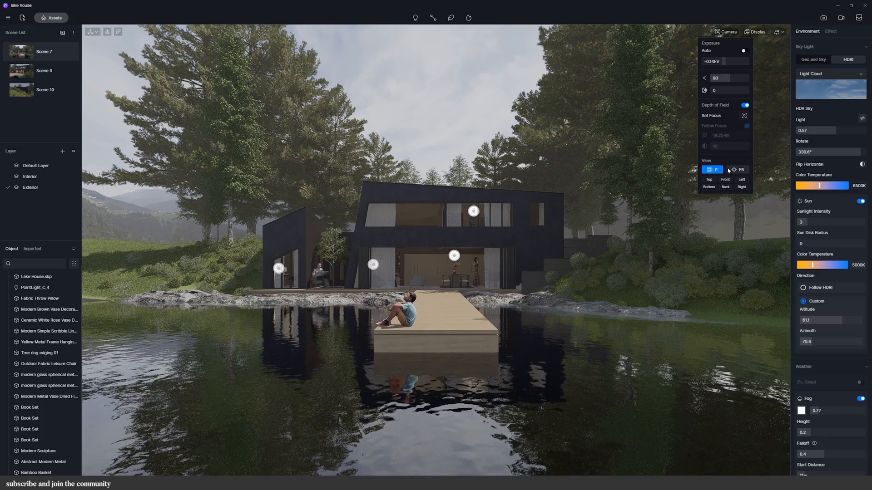
pyautogui.click(739, 170)
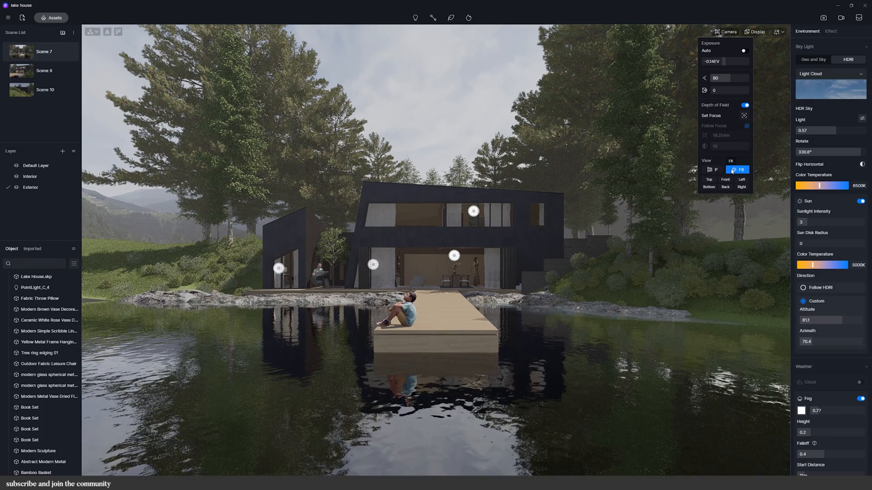
pyautogui.click(725, 180)
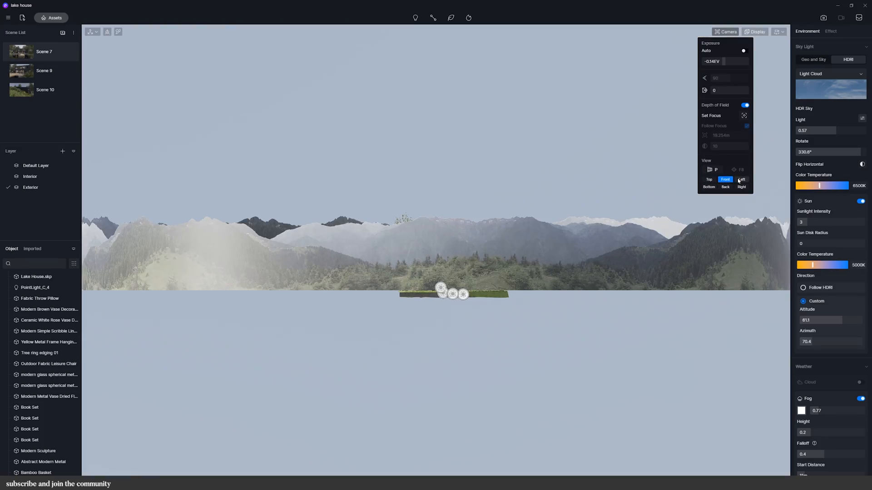
pyautogui.click(709, 182)
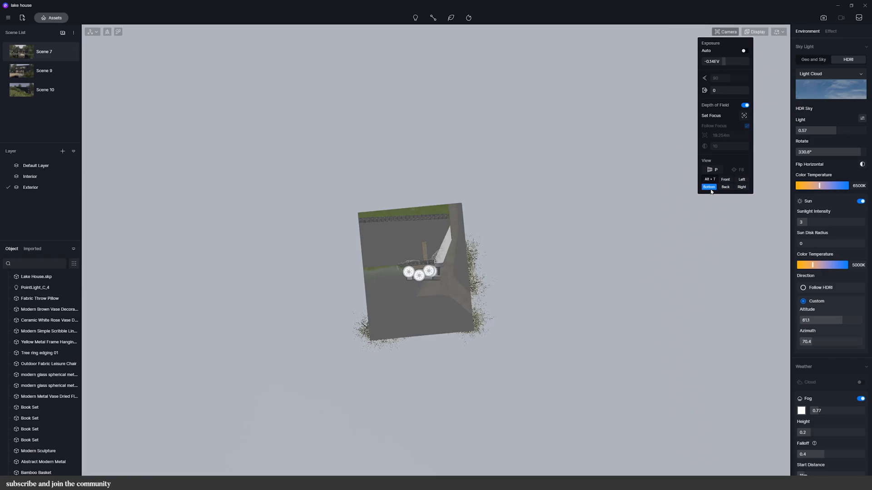
pyautogui.click(712, 170)
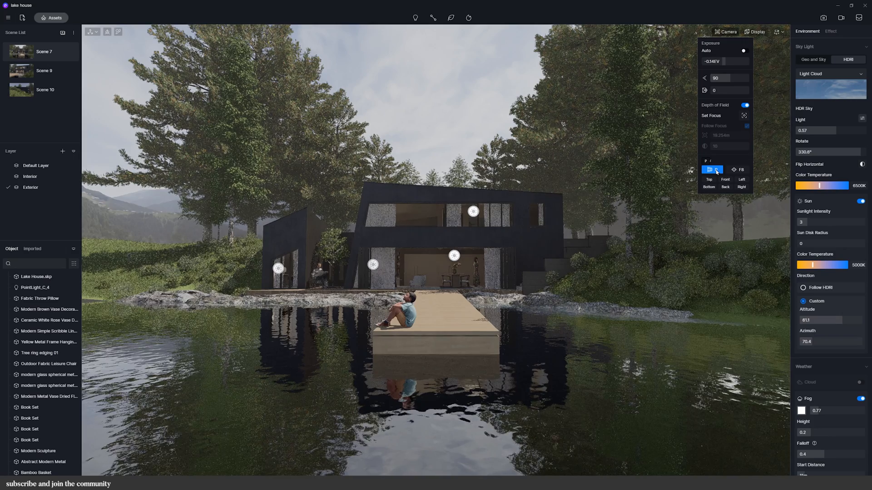
pyautogui.click(755, 31)
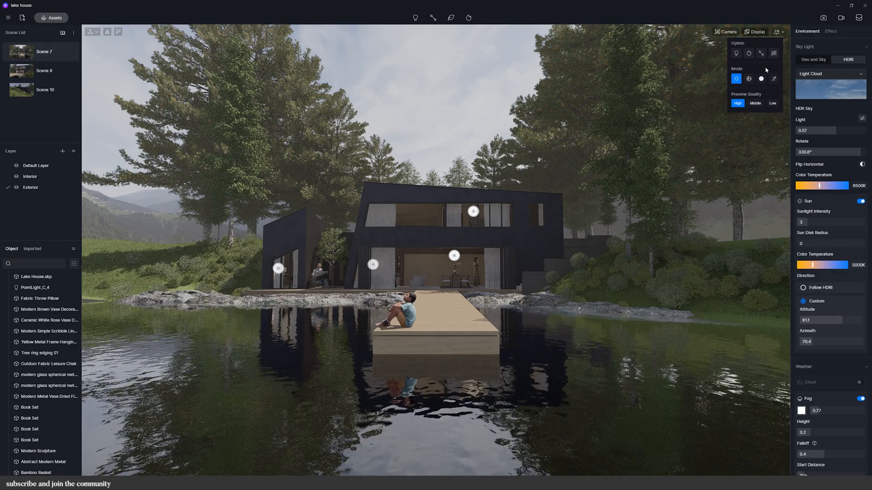
pyautogui.click(772, 53)
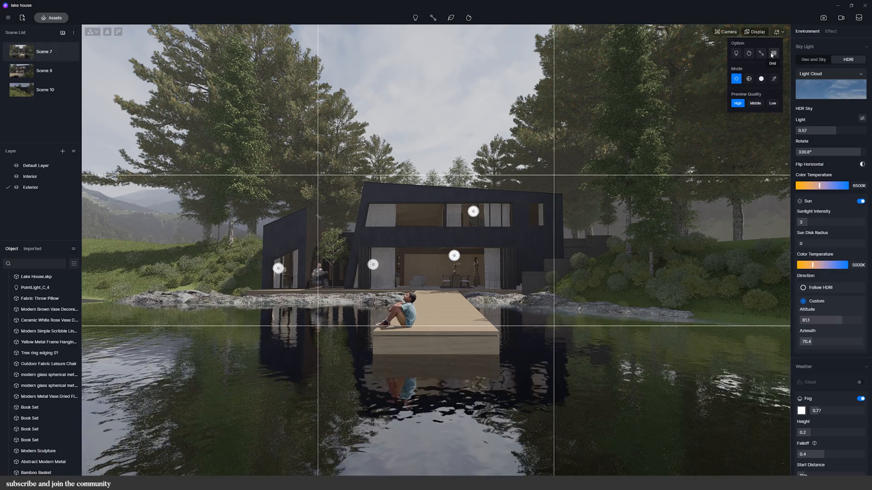
pyautogui.click(773, 53)
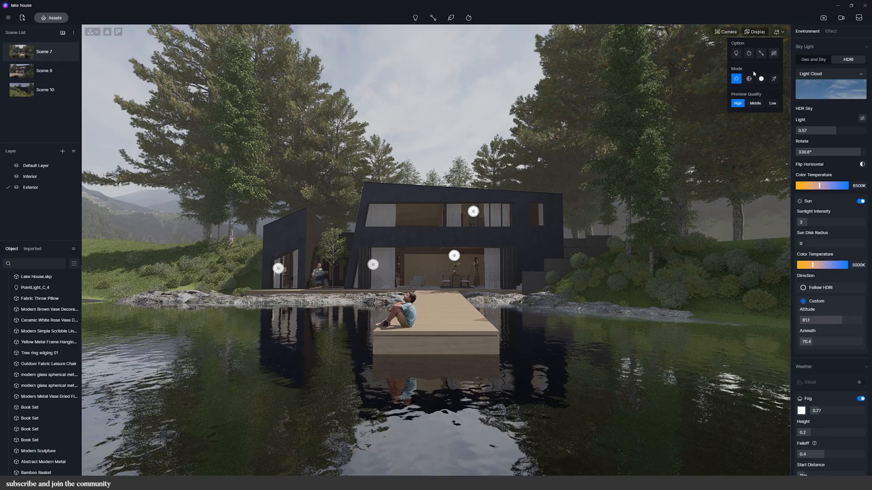
pyautogui.click(761, 79)
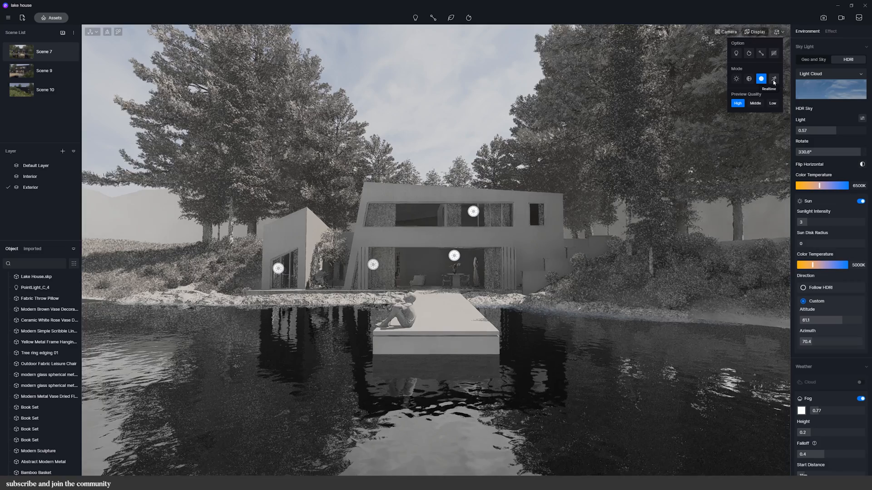
pyautogui.moveTo(748, 78)
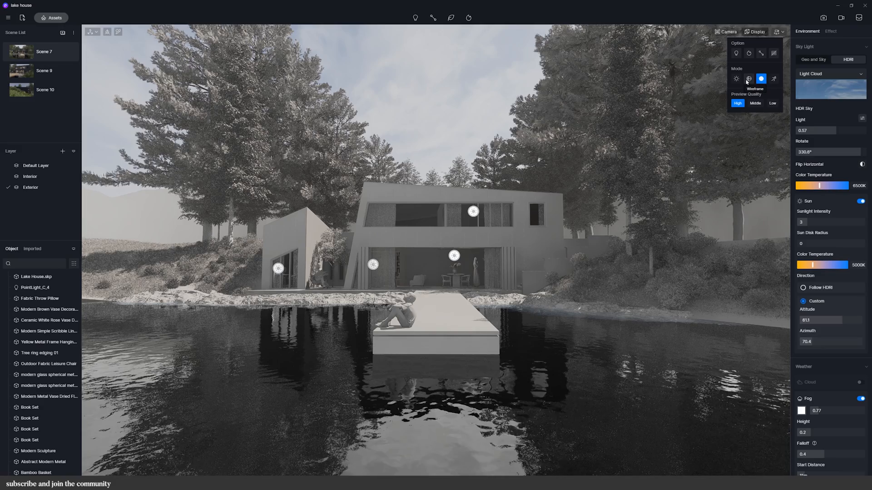
pyautogui.click(737, 78)
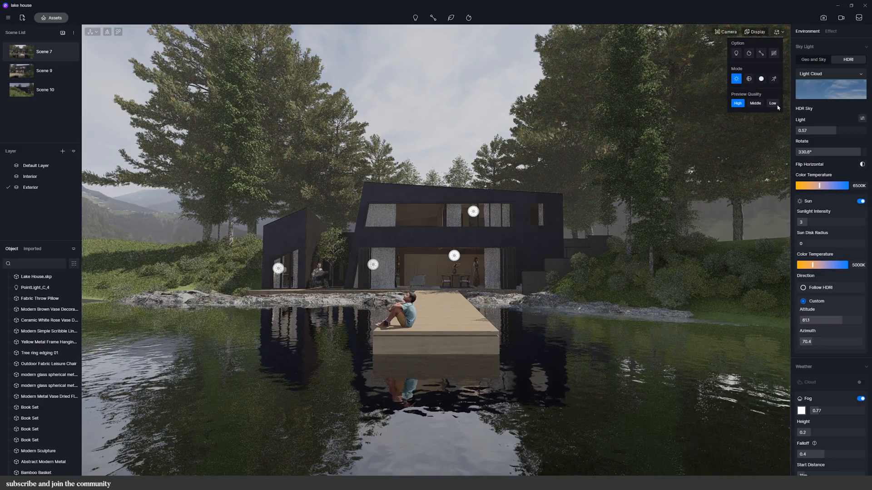
pyautogui.click(772, 104)
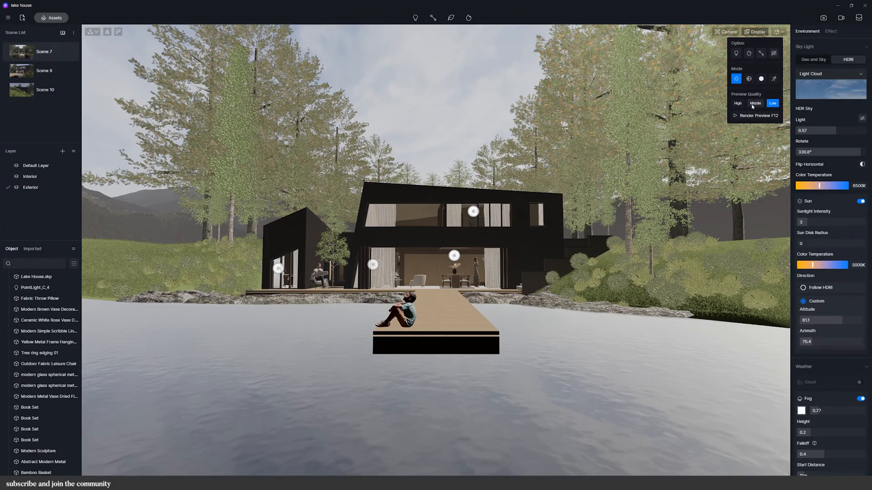
pyautogui.click(754, 103)
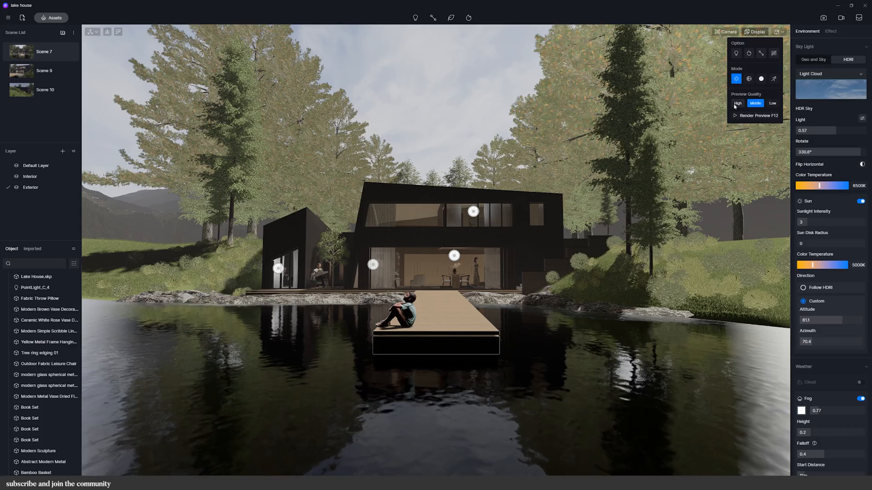
pyautogui.click(738, 104)
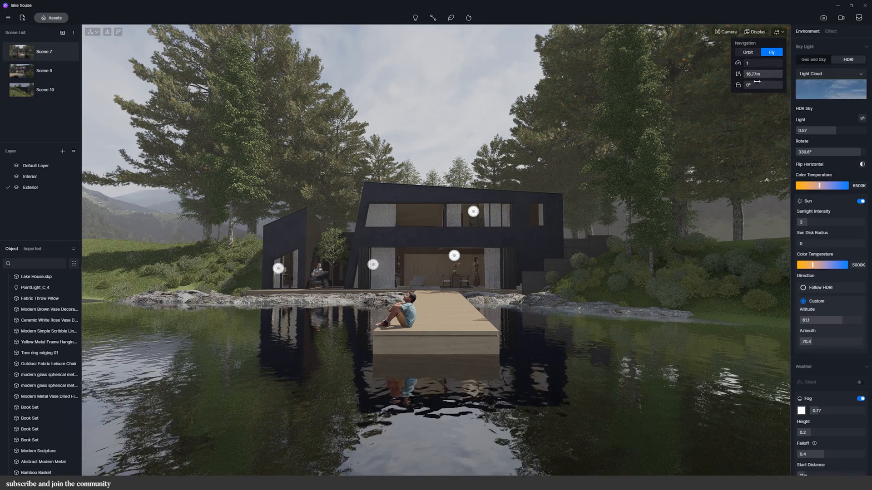
# - Dismiss the navigation settings and orbit the camera up to an aerial view over lake, dock and house
pyautogui.click(747, 52)
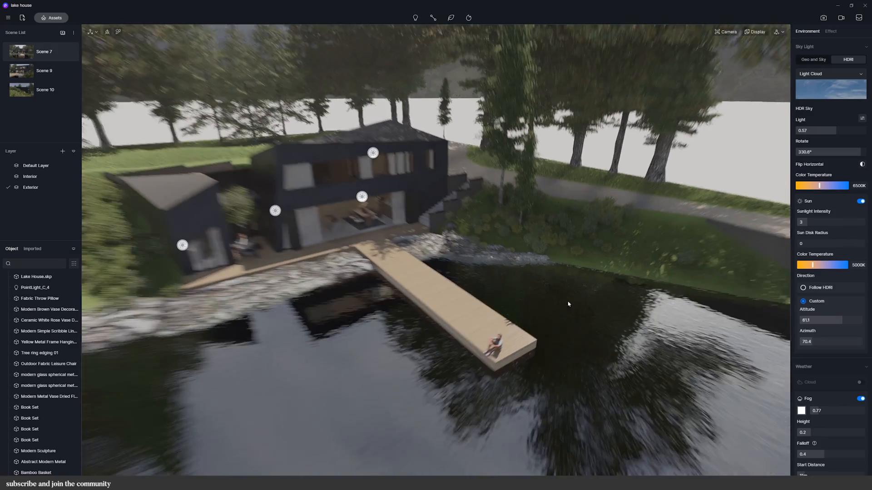
pyautogui.click(757, 31)
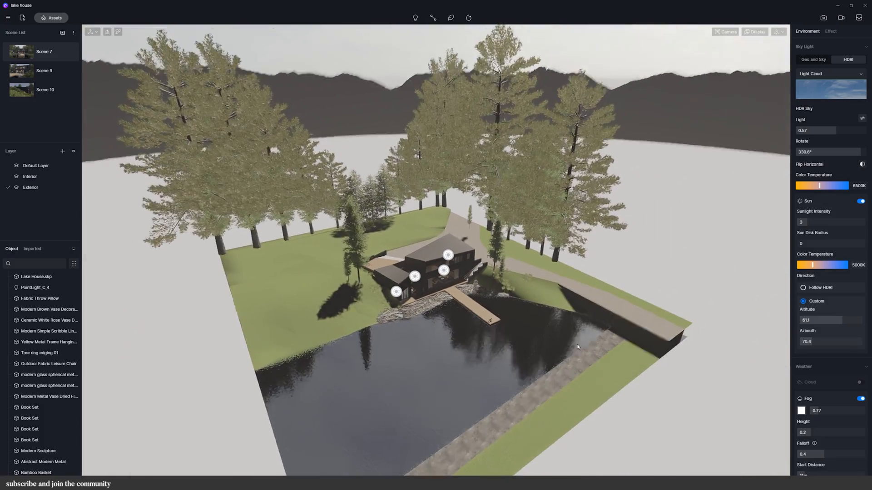
pyautogui.moveTo(577, 347); pyautogui.dragTo(393, 377)
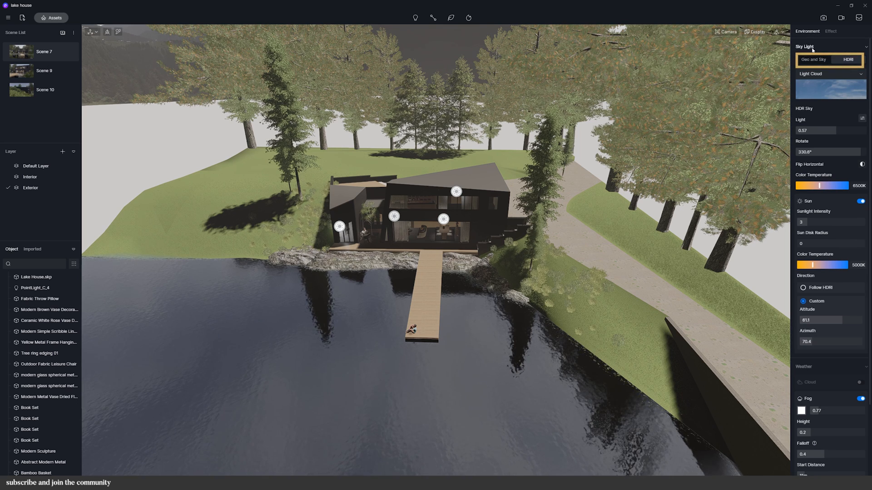
# - Switch to geographic sun and sky, set a morning sun around 09:29, adjust north offset and cloud amount
pyautogui.click(814, 60)
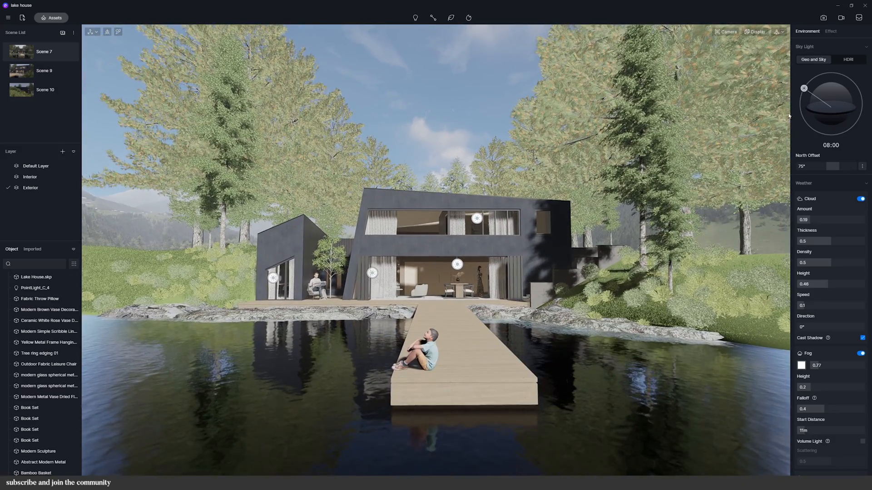
pyautogui.moveTo(810, 88); pyautogui.dragTo(854, 94)
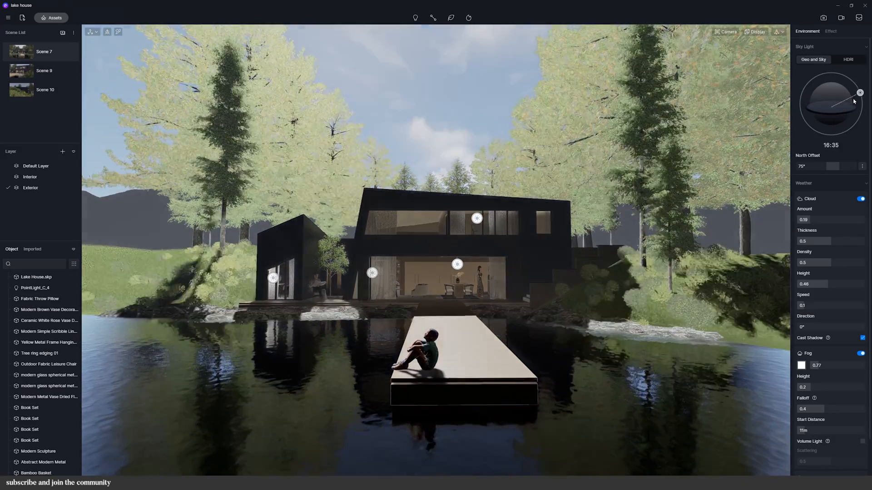
pyautogui.moveTo(854, 93); pyautogui.dragTo(812, 78)
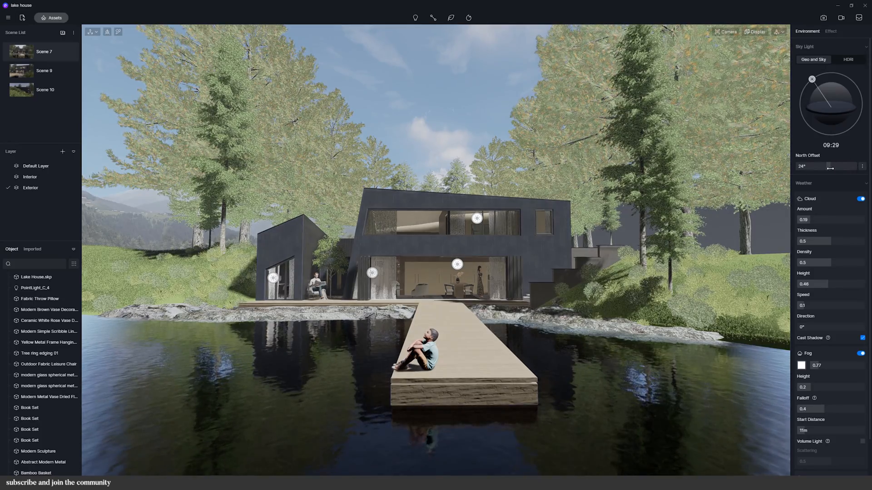
pyautogui.moveTo(830, 166); pyautogui.dragTo(801, 166)
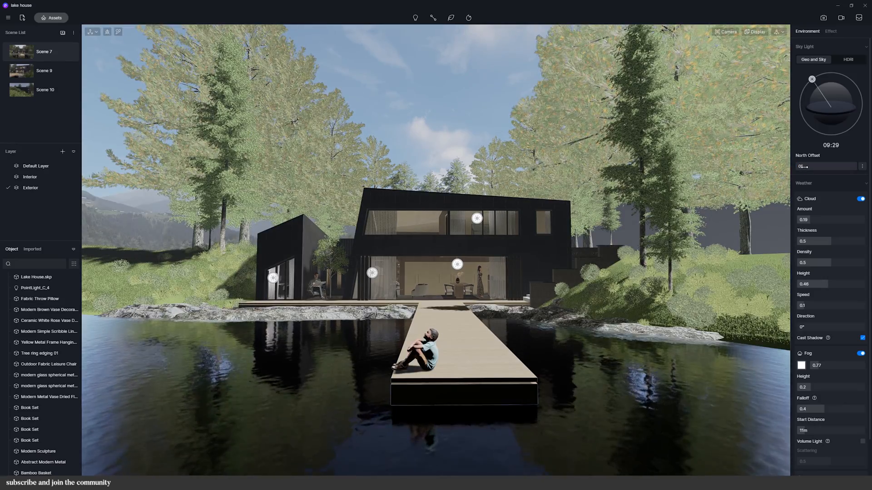
pyautogui.moveTo(804, 166); pyautogui.dragTo(823, 167)
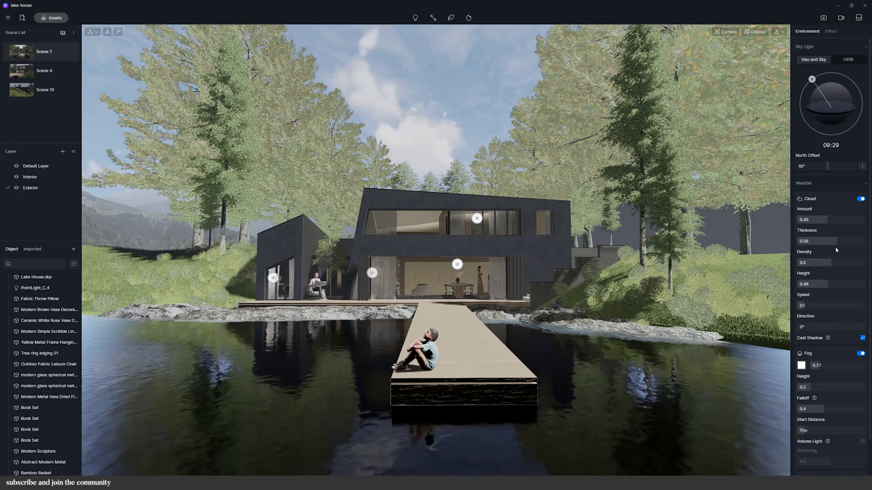
# - Toggle cloud shadows and shift precipitation from rain toward snow across the scene
pyautogui.scroll(-3)
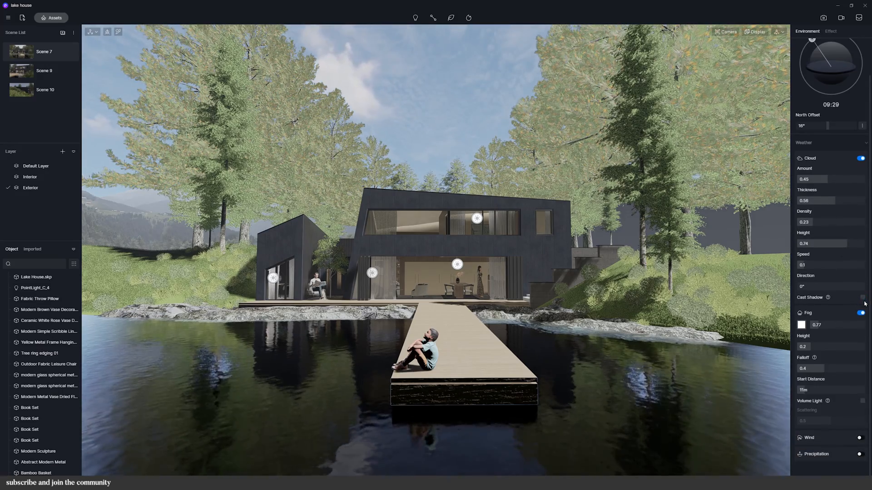
pyautogui.click(861, 298)
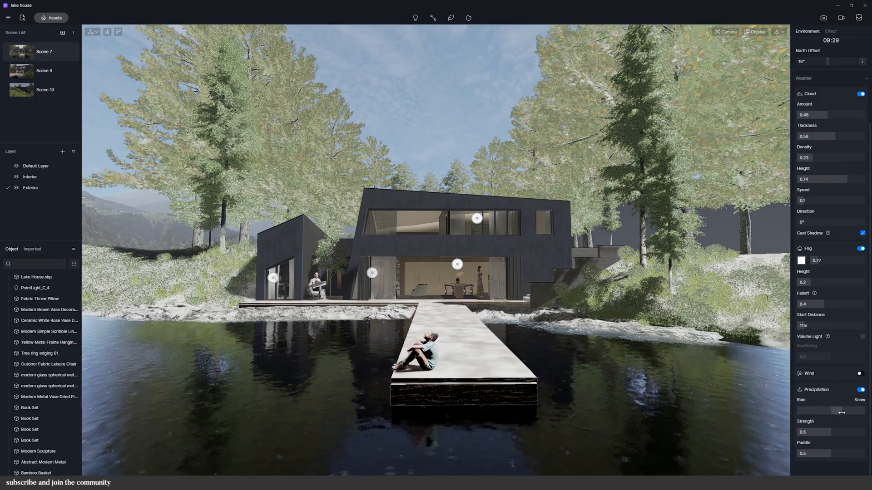
pyautogui.moveTo(841, 411); pyautogui.dragTo(858, 410)
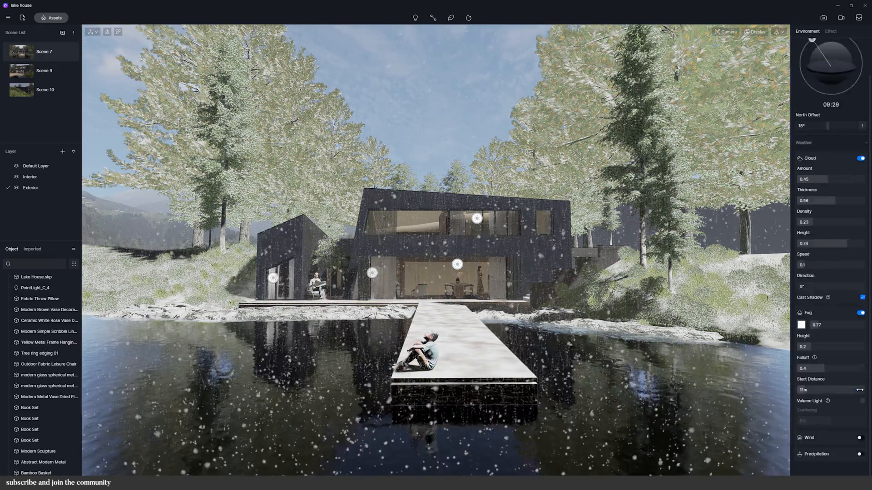
pyautogui.click(849, 59)
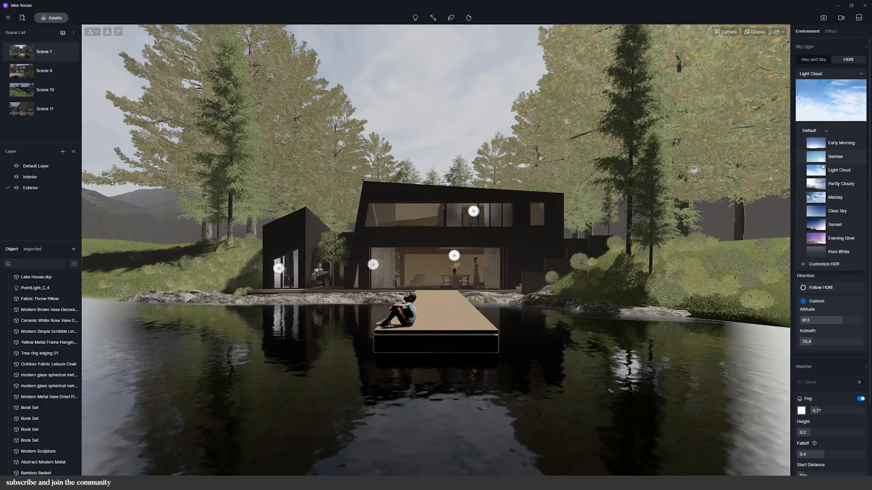
# - Try the Evening Glow and Midday HDRI skies, then settle on Light Cloud
pyautogui.click(841, 238)
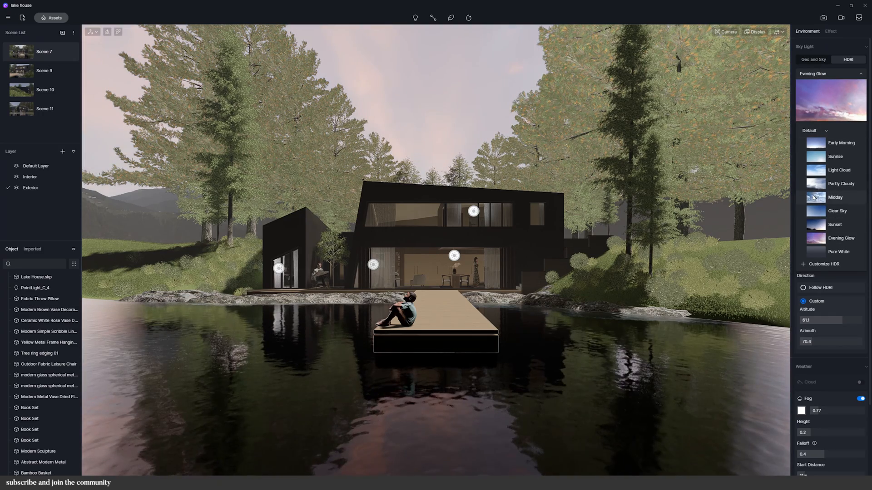
pyautogui.click(835, 197)
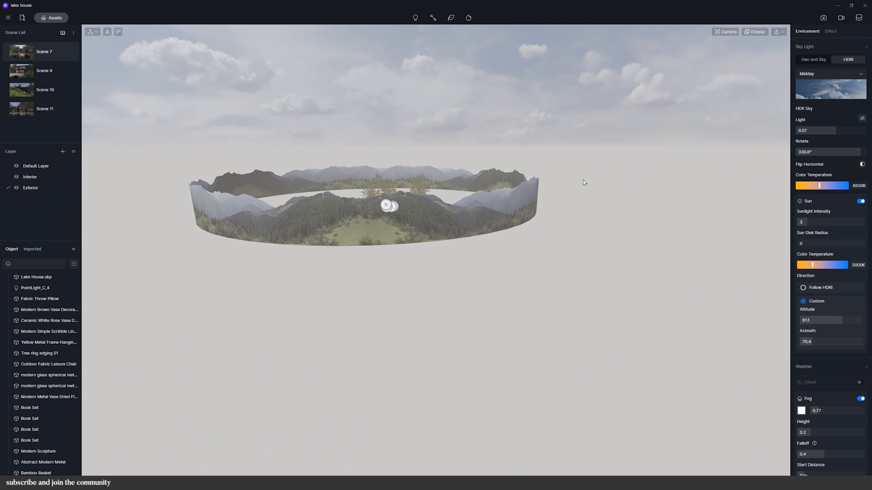
pyautogui.click(829, 74)
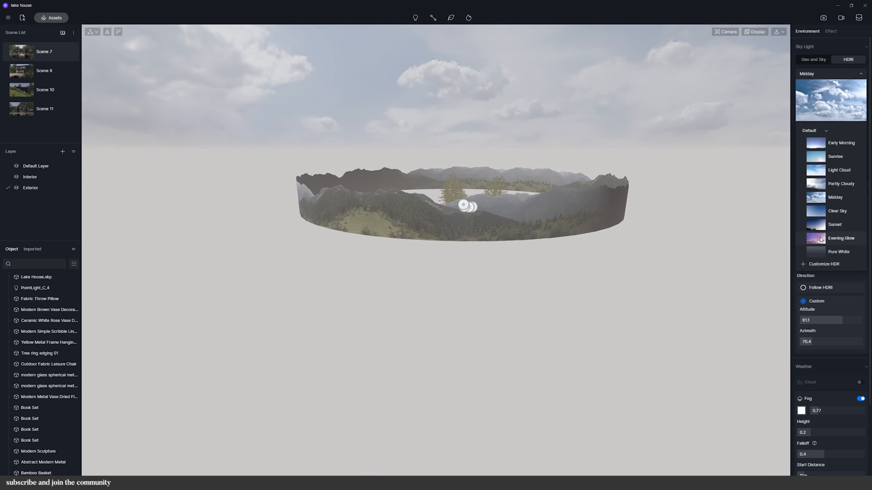
pyautogui.click(841, 238)
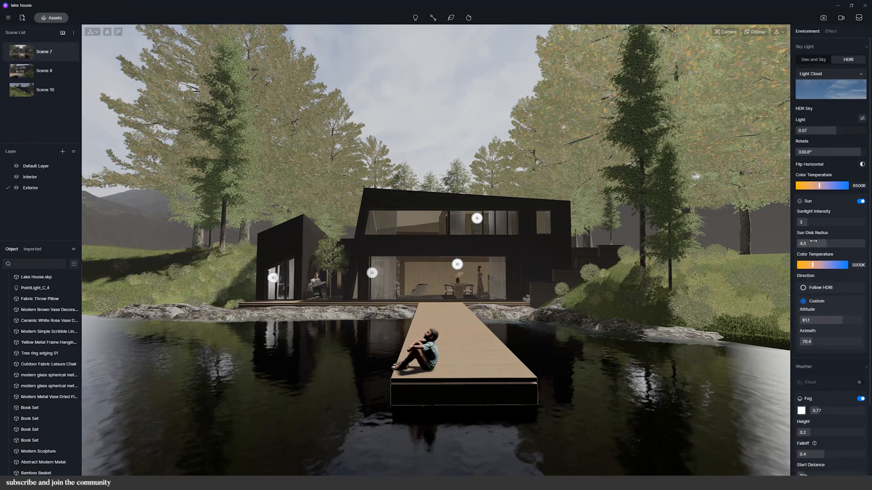
# - Set the sun disk radius to 0 and give the sun a custom direction
pyautogui.moveTo(815, 240); pyautogui.dragTo(799, 239)
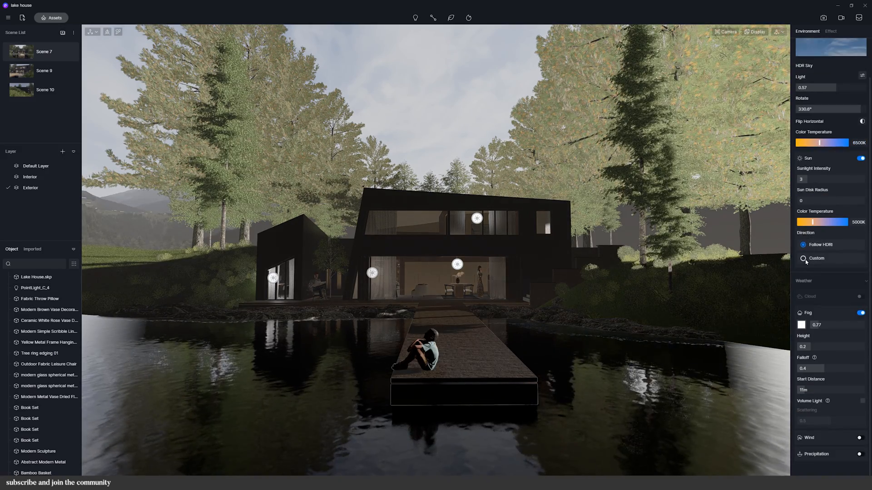
pyautogui.click(804, 258)
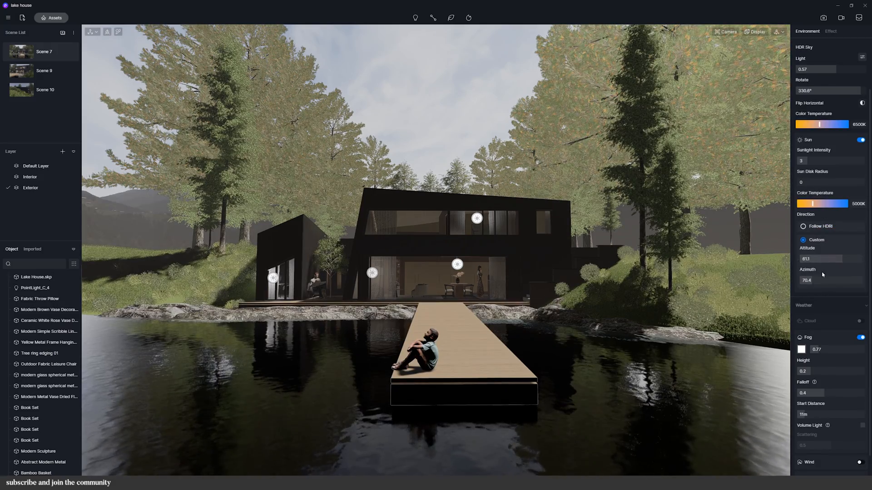
pyautogui.scroll(-3)
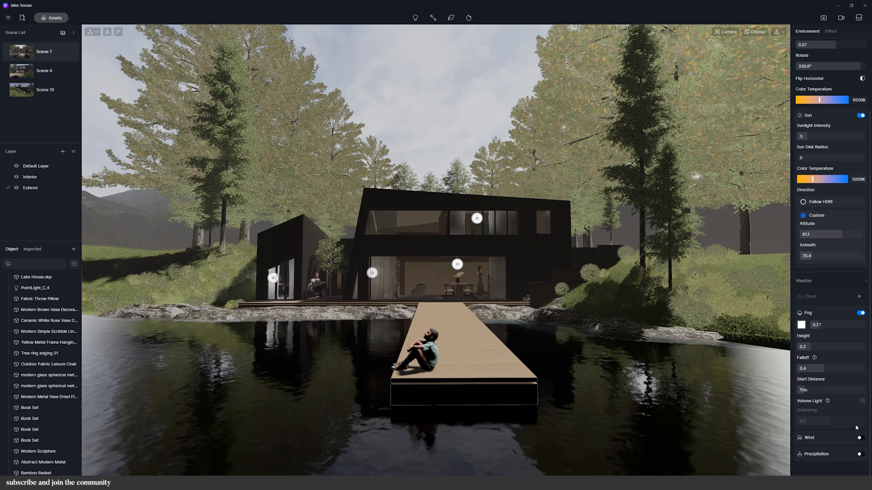
pyautogui.click(831, 31)
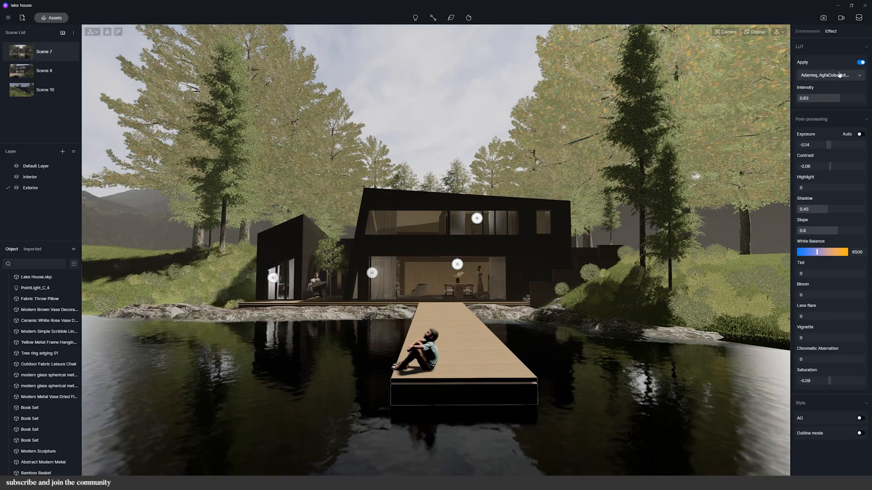
# - Try the Advantix 100 and AgfaColor LUTs, then turn the colour LUT off and adjust exposure
pyautogui.click(827, 75)
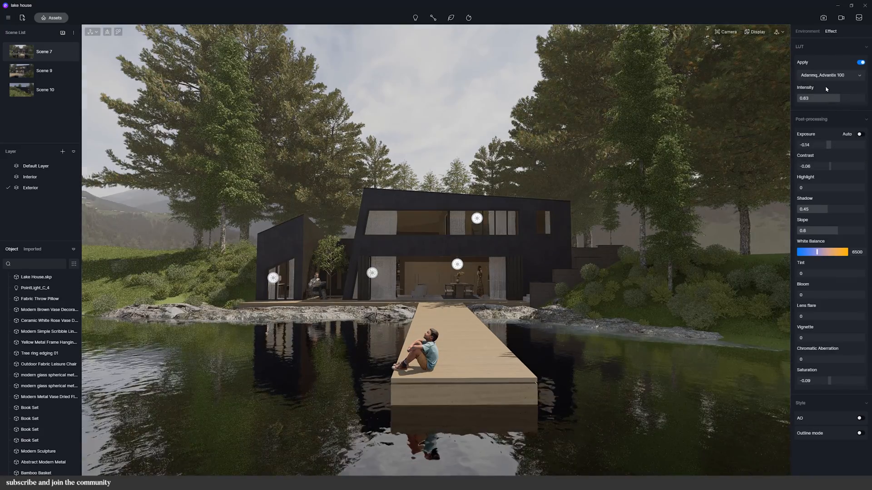
pyautogui.click(829, 76)
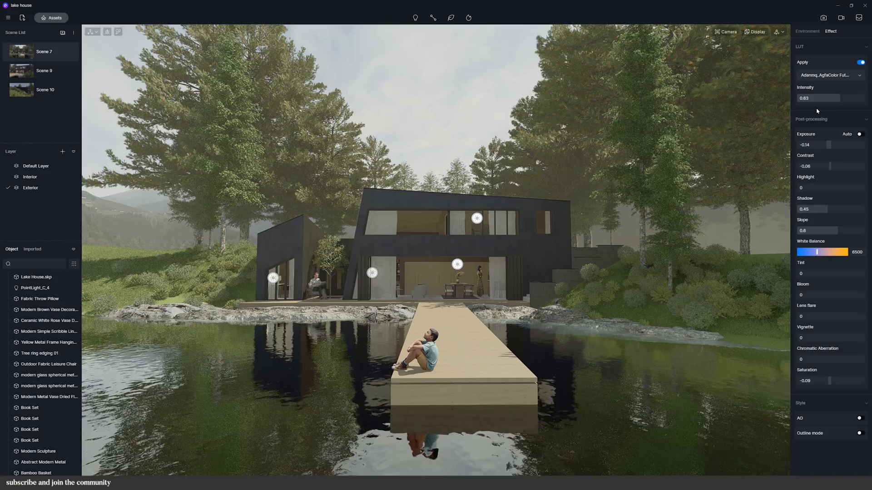
pyautogui.click(861, 62)
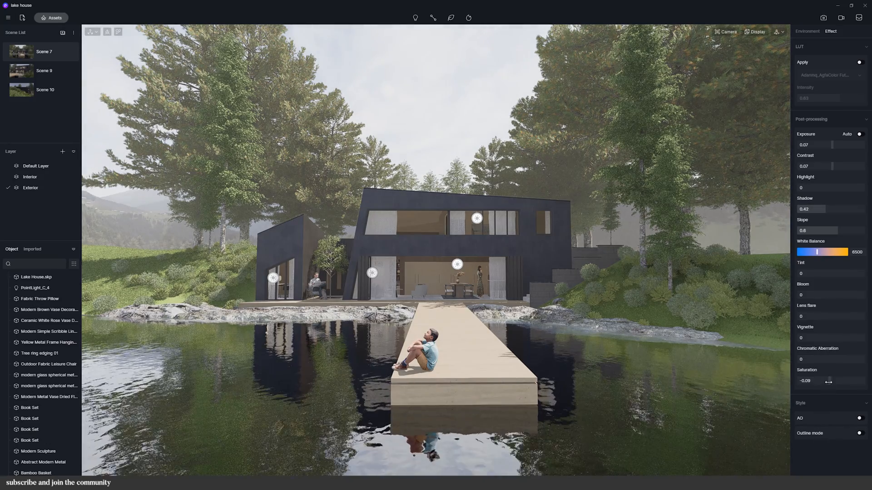
pyautogui.click(860, 434)
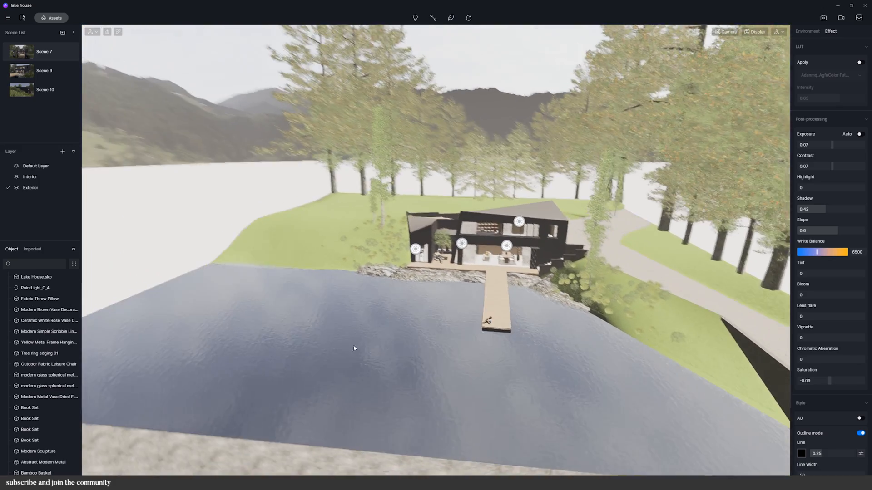
# - Swing the camera back to face the house front across the water
pyautogui.moveTo(353, 348); pyautogui.dragTo(571, 312)
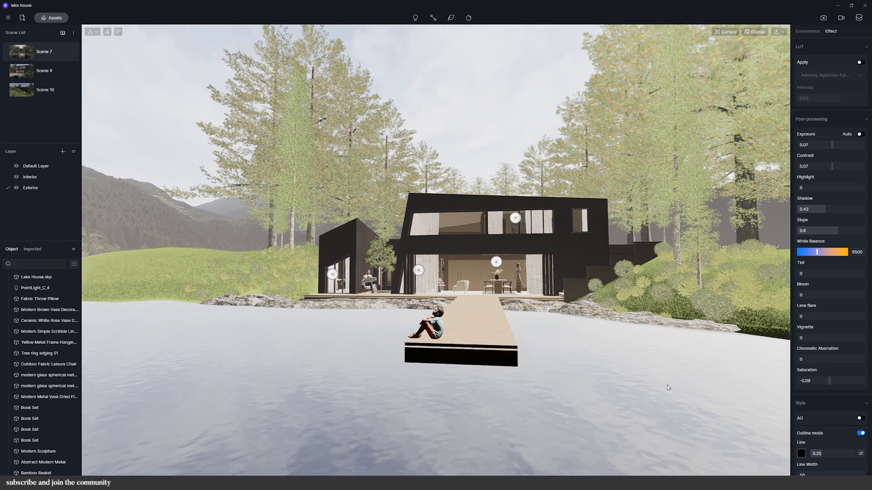
pyautogui.moveTo(63, 34)
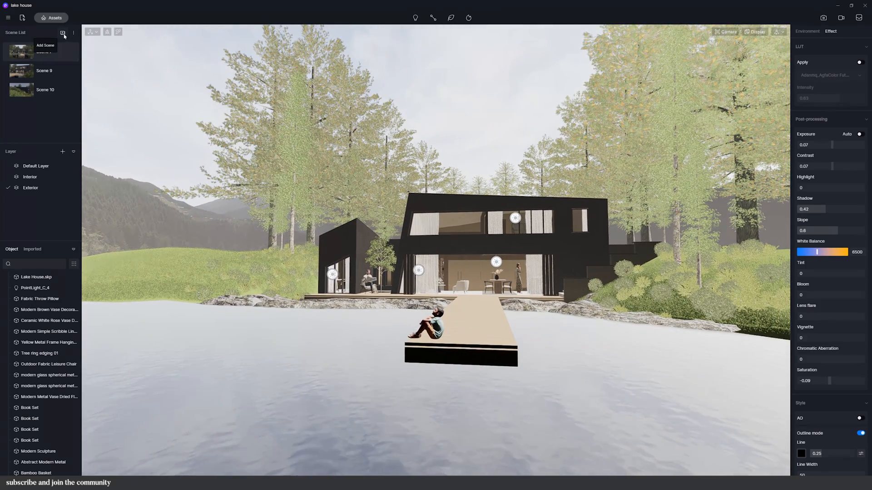
# - Save the view as Scene 11 and compare it against Scenes 7, 8 and 10
pyautogui.click(62, 33)
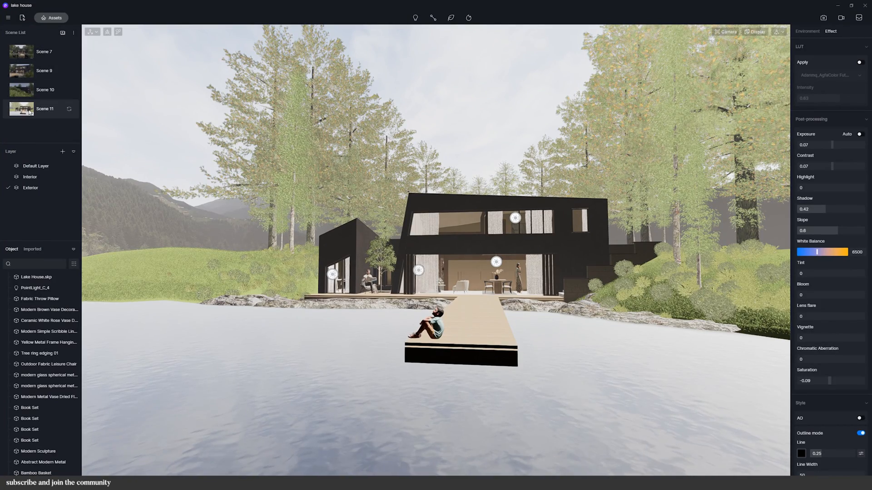
pyautogui.click(725, 32)
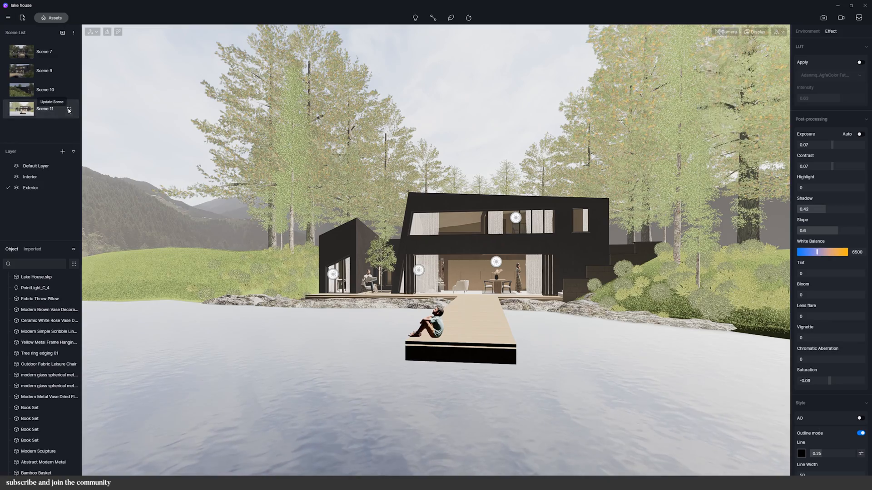
pyautogui.click(44, 51)
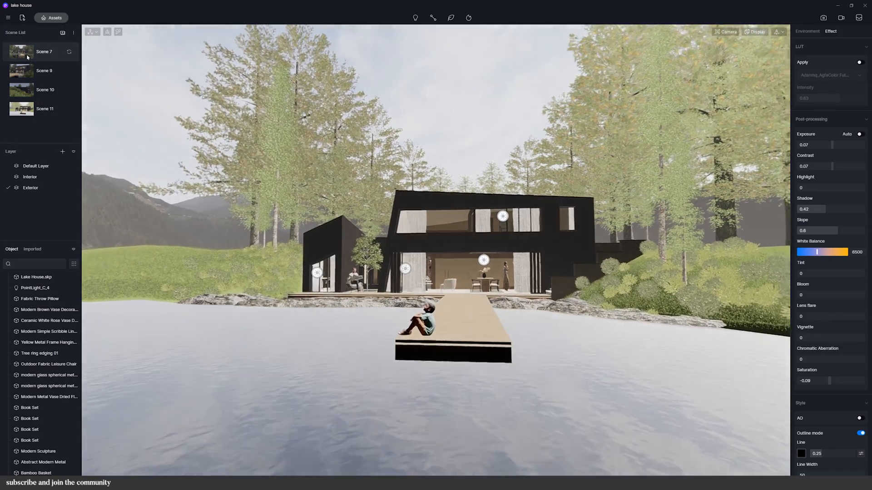
pyautogui.click(43, 71)
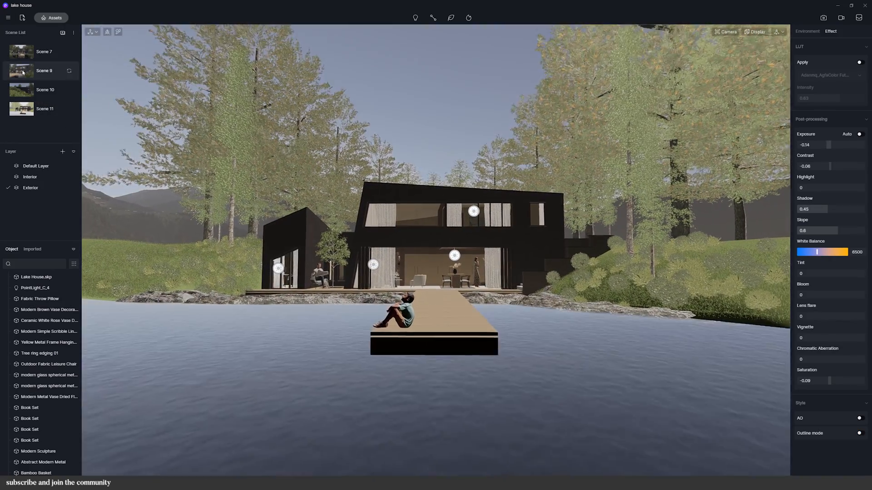
pyautogui.click(45, 90)
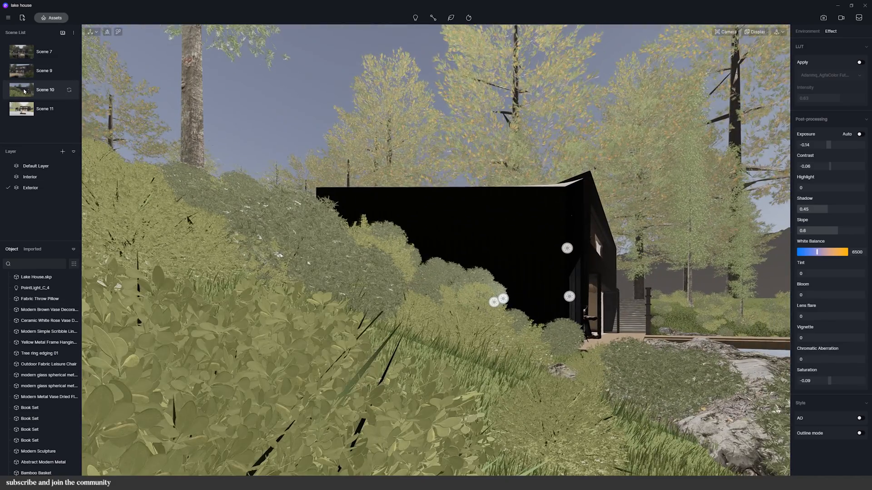
pyautogui.click(44, 108)
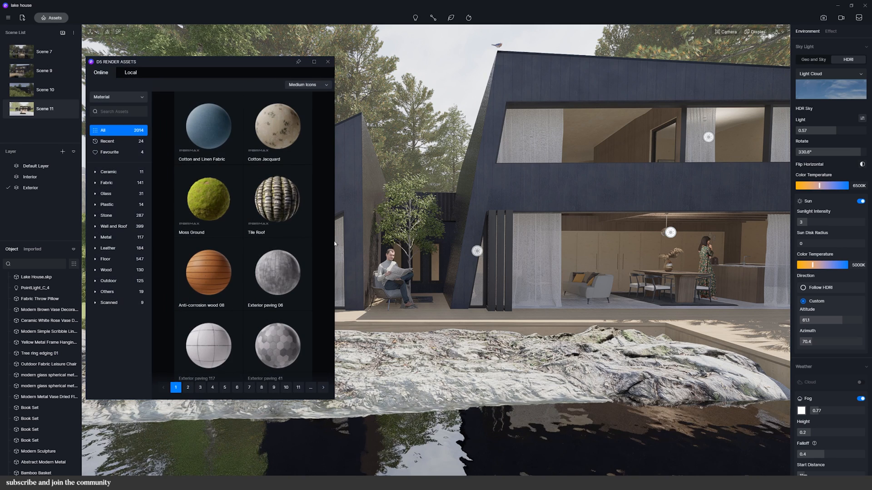
# - Apply Ash wood to the cladding with finer UV stretch, 90° rotation and triplanar mapping
pyautogui.click(105, 270)
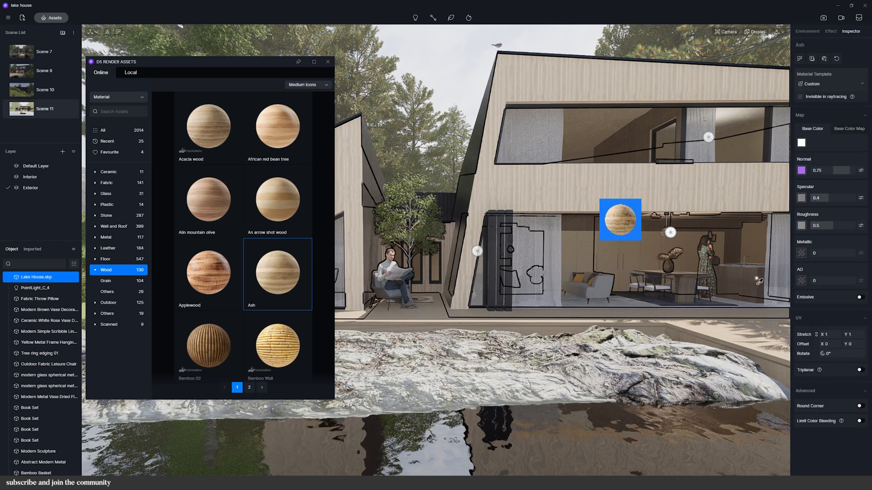
pyautogui.click(826, 334)
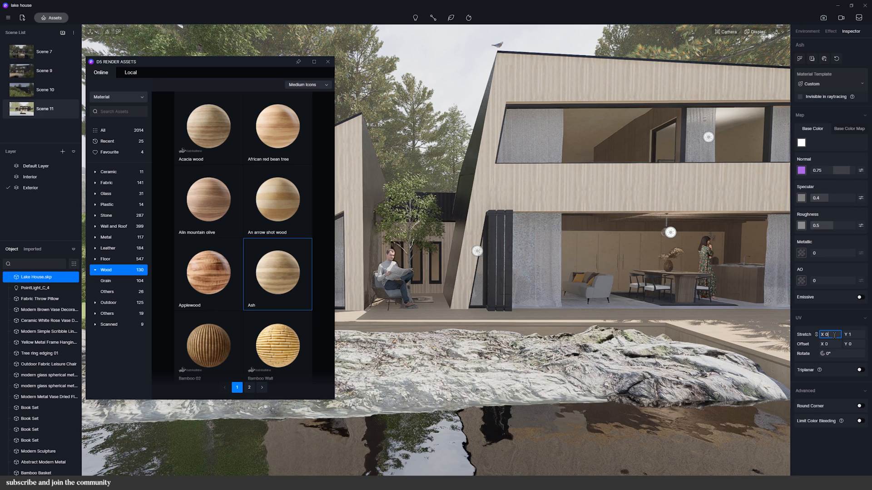
pyautogui.write('0.5')
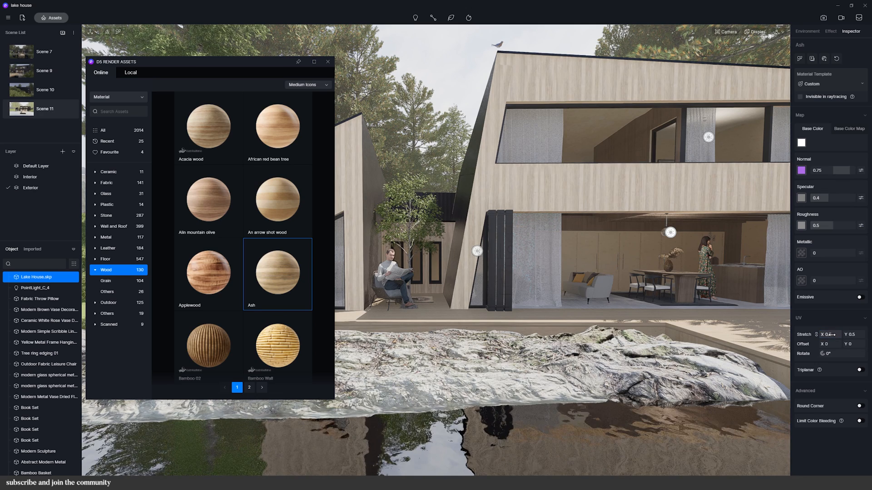
pyautogui.click(829, 335)
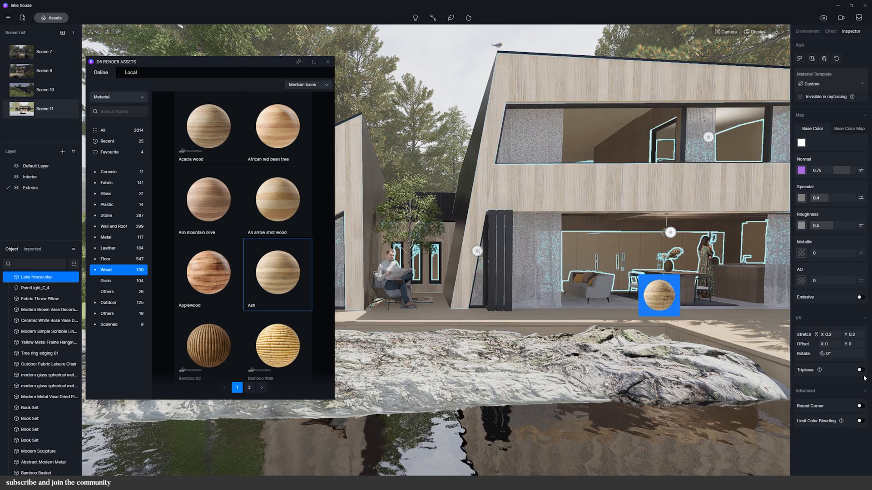
pyautogui.click(861, 369)
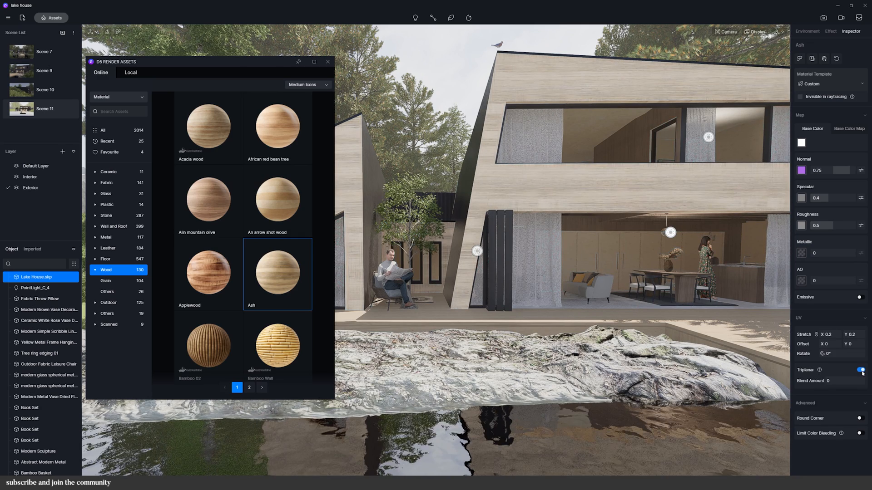
pyautogui.click(840, 354)
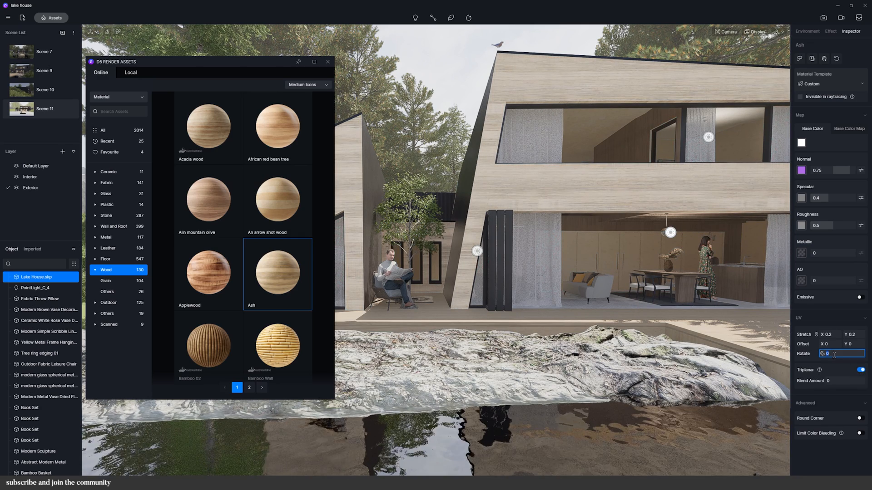
pyautogui.write('90°')
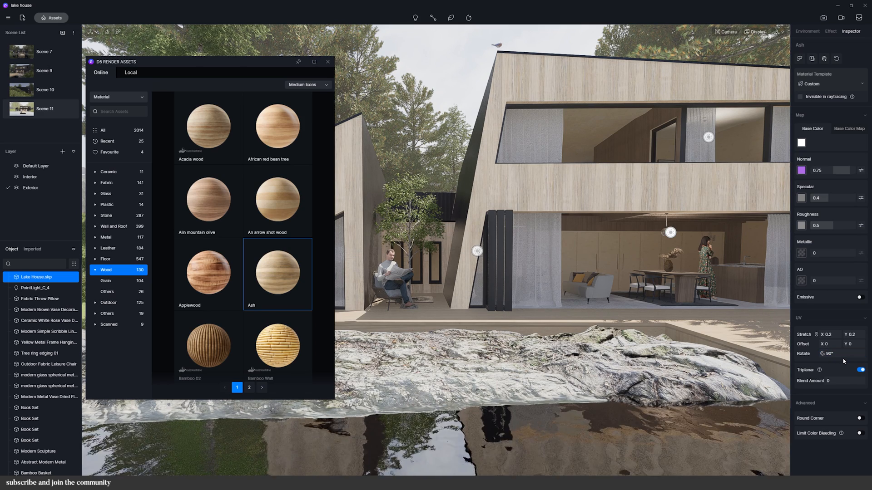
# - Scroll down the Wood materials list towards Cherry02
pyautogui.scroll(-3)
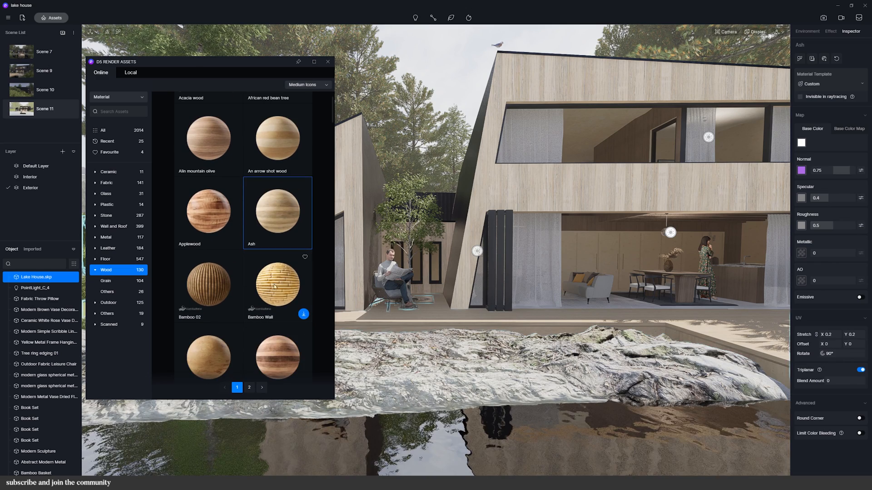
pyautogui.scroll(-3)
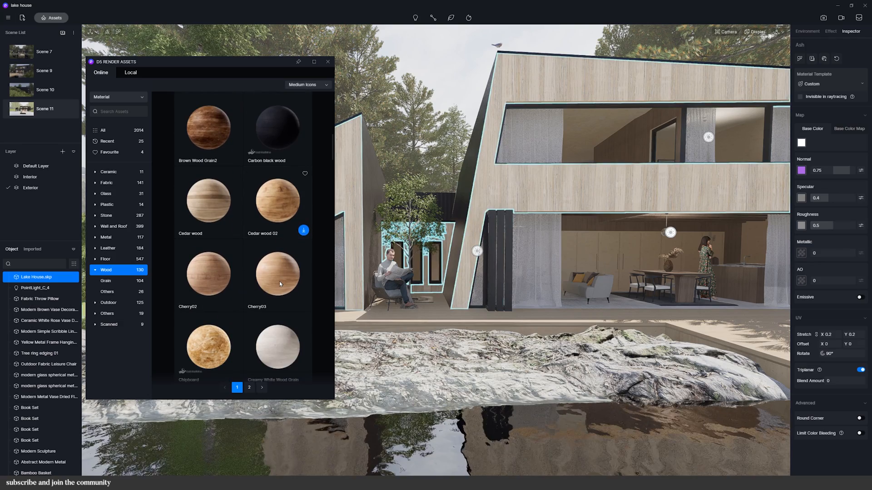
pyautogui.scroll(-3)
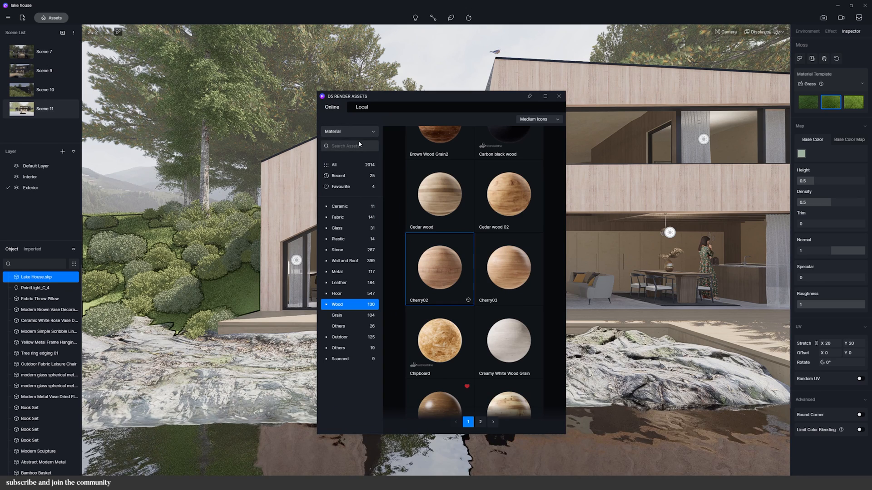
# - Search 'grass', apply Grassland02 to the hillside as 3D grass with 0.5 stretch
pyautogui.write('grass')
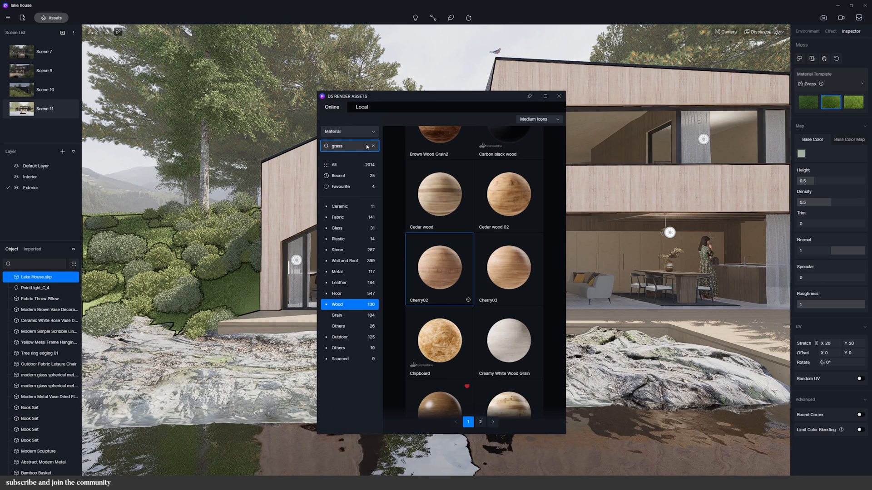
pyautogui.click(334, 164)
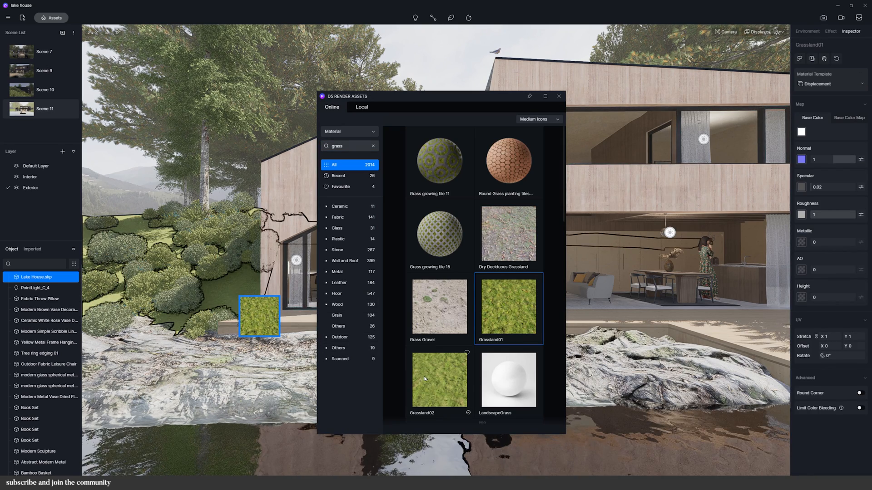
pyautogui.click(439, 380)
pyautogui.write('0.5')
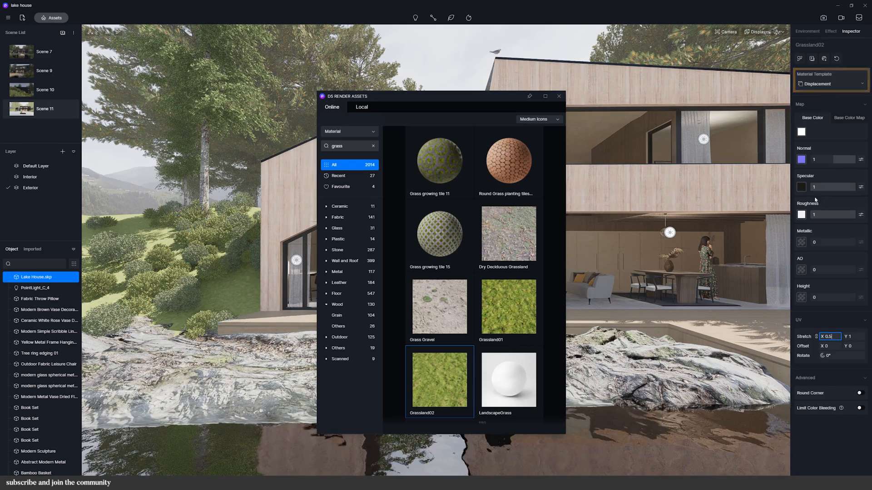
pyautogui.click(829, 84)
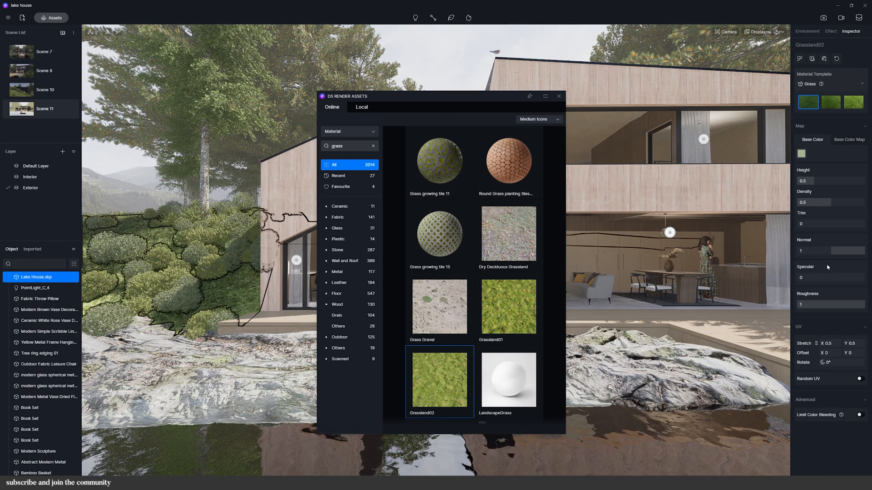
pyautogui.click(831, 101)
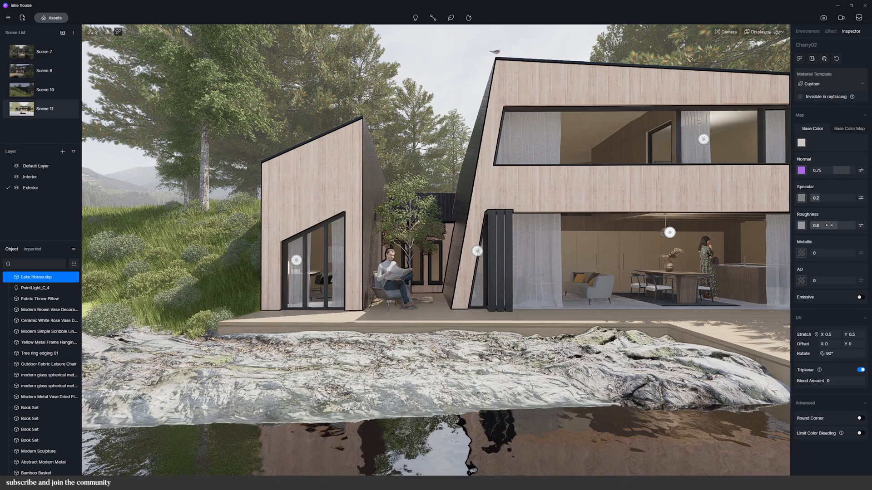
# - Raise the Cherry02 cladding's roughness to 1, toggle emissive on and off, then go to Assets
pyautogui.moveTo(828, 225); pyautogui.dragTo(815, 225)
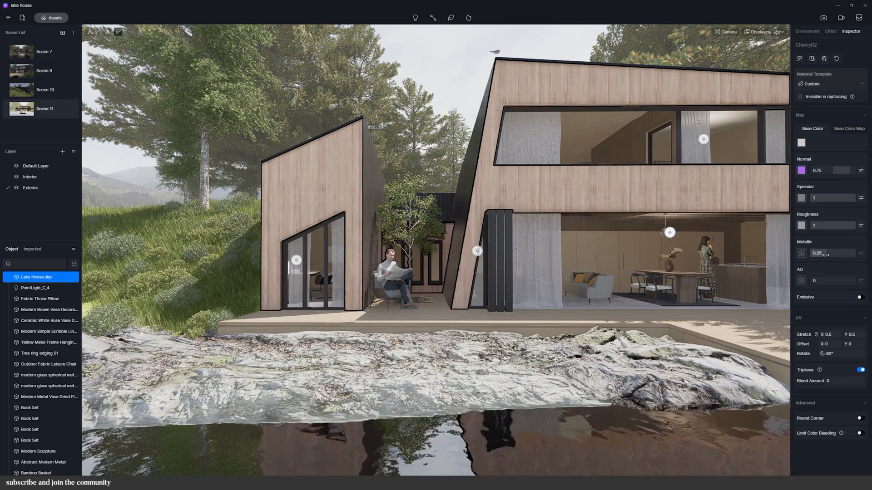
pyautogui.click(859, 298)
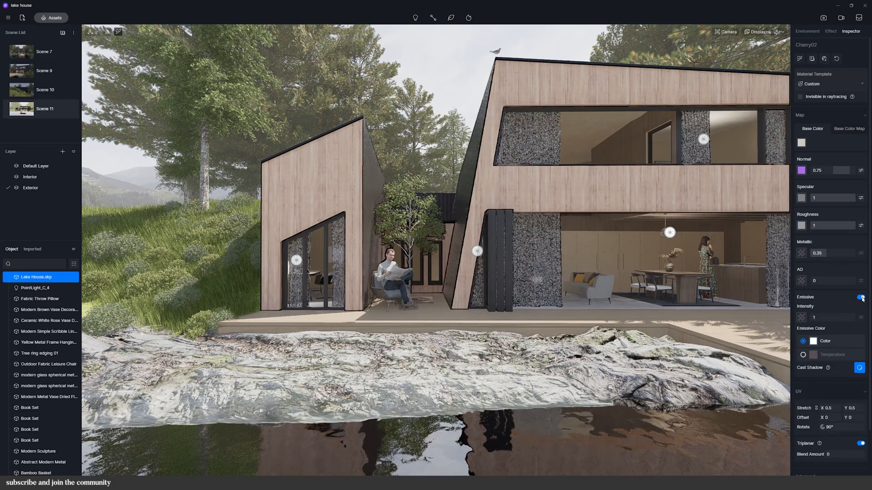
pyautogui.click(859, 298)
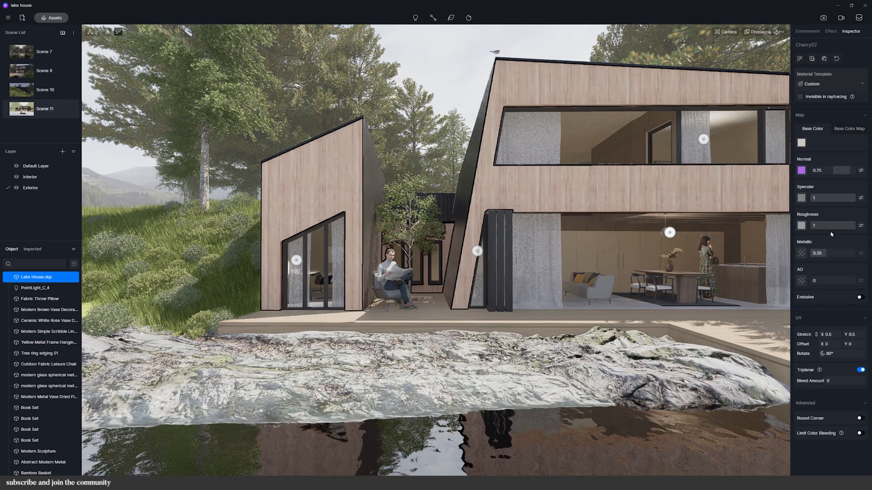
pyautogui.click(801, 142)
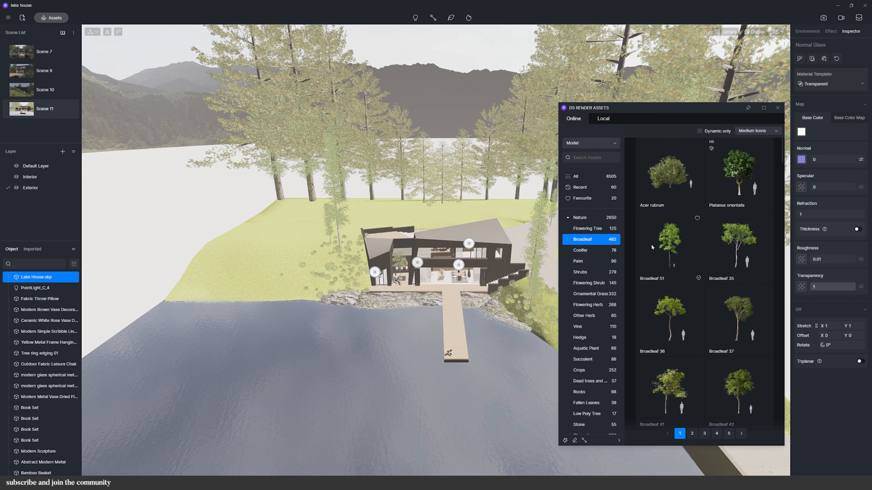
# - Place a Broadleaf 51 tree on the lawn
pyautogui.click(669, 247)
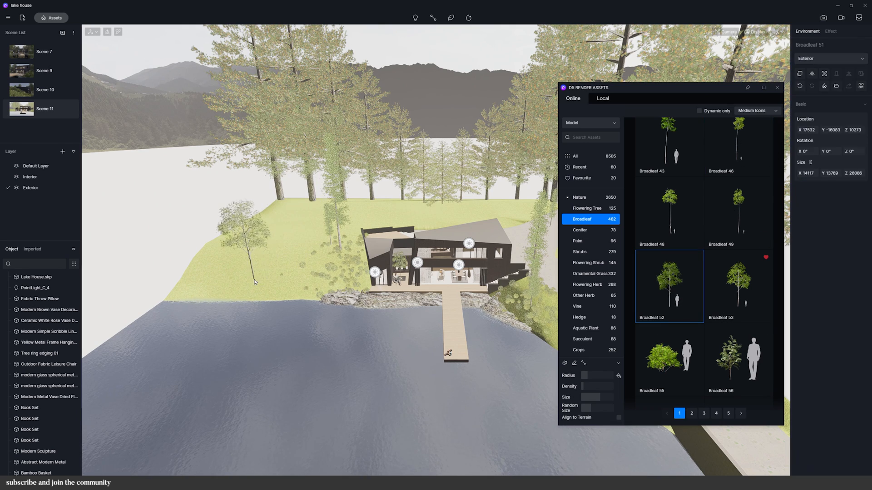
pyautogui.click(267, 266)
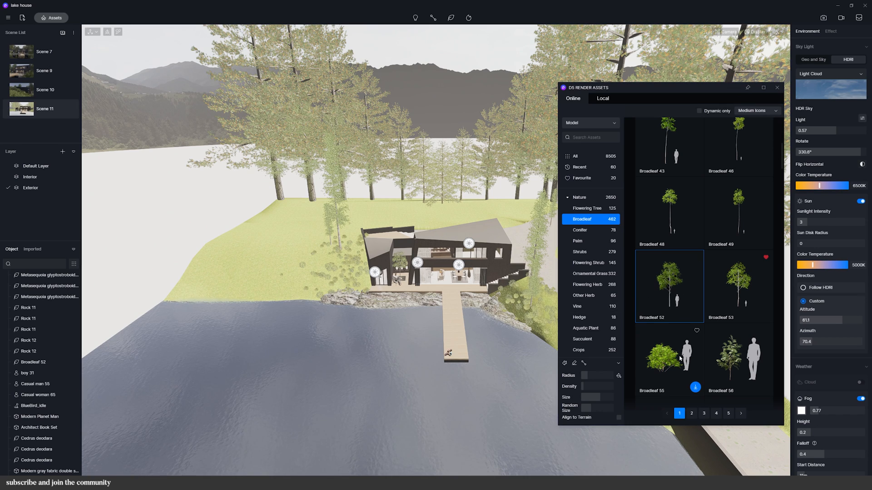
pyautogui.scroll(-3)
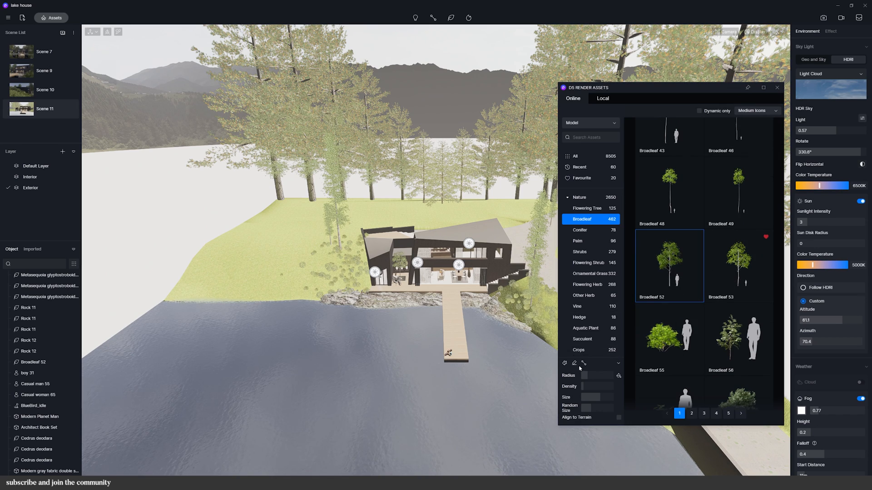
pyautogui.click(736, 265)
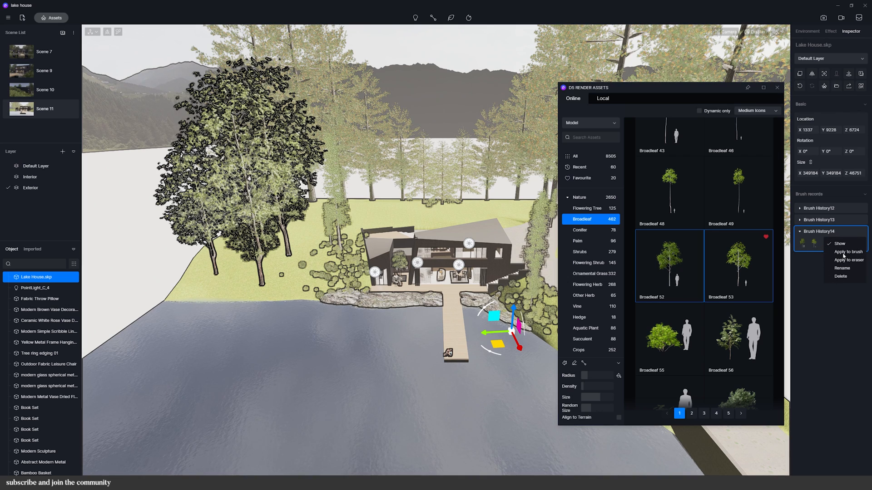
pyautogui.click(841, 276)
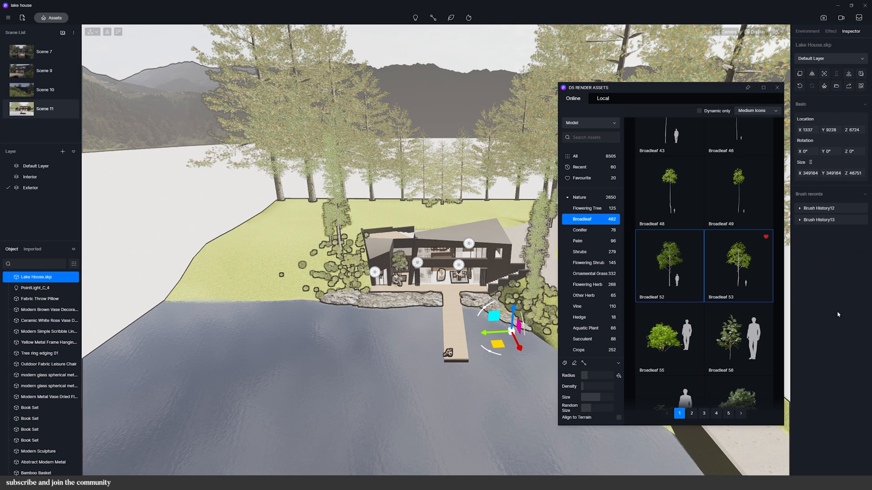
pyautogui.doubleClick(36, 277)
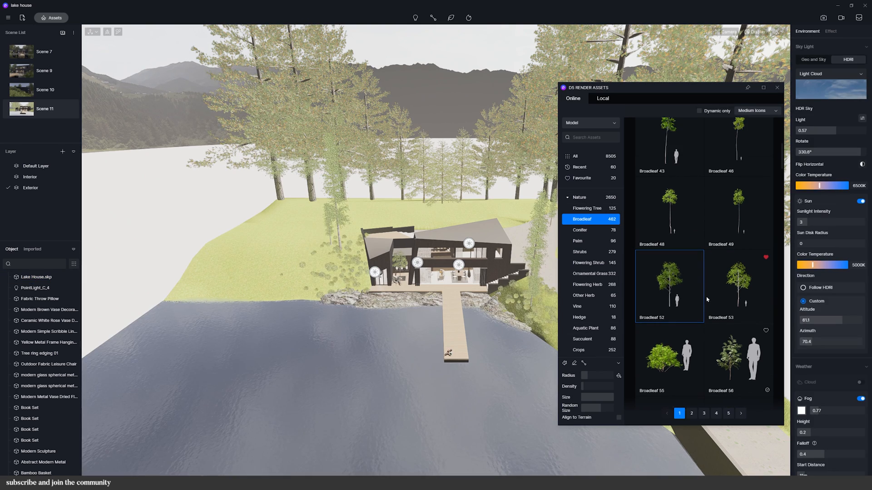
# - Pick Broadleaf 46 for hillside painting, then browse Ornamental Grass and Flowering Herb models
pyautogui.scroll(3)
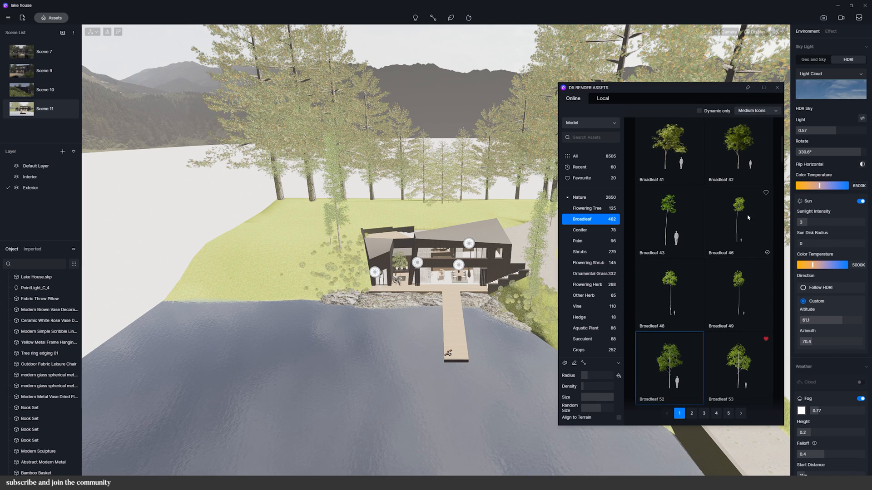
pyautogui.click(738, 217)
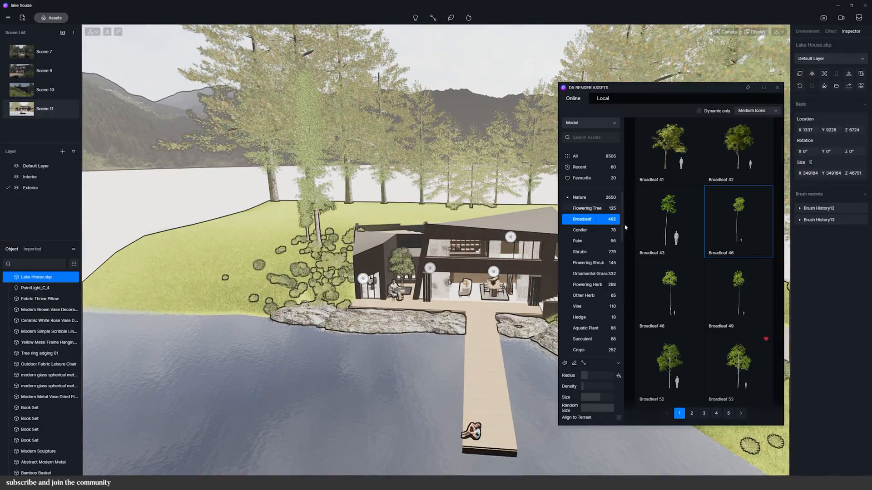
pyautogui.click(588, 273)
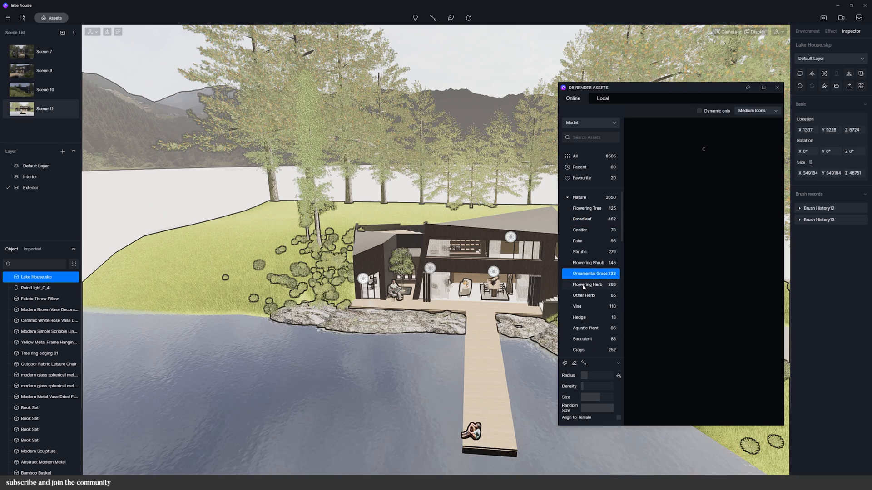
pyautogui.click(587, 285)
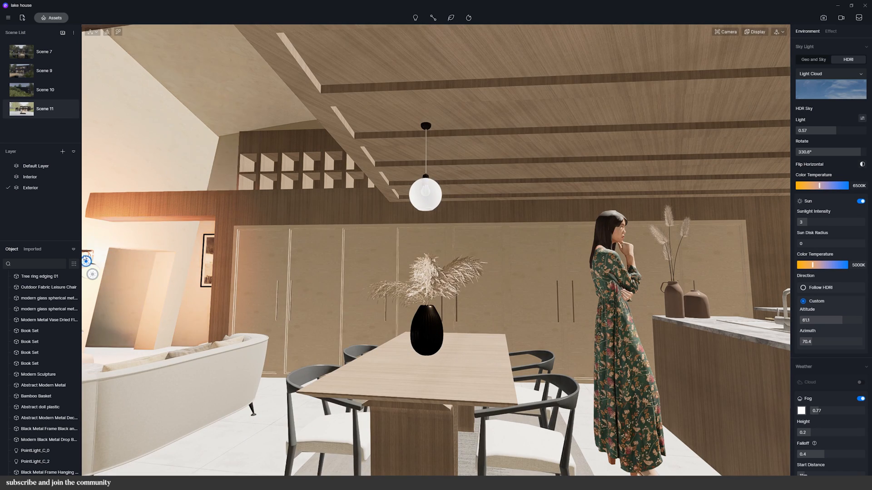
# - Brighten PointLight_C_0 at 1700 K, extend SpotLight_C_0 attenuation radius, and switch to Scene 7
pyautogui.click(415, 17)
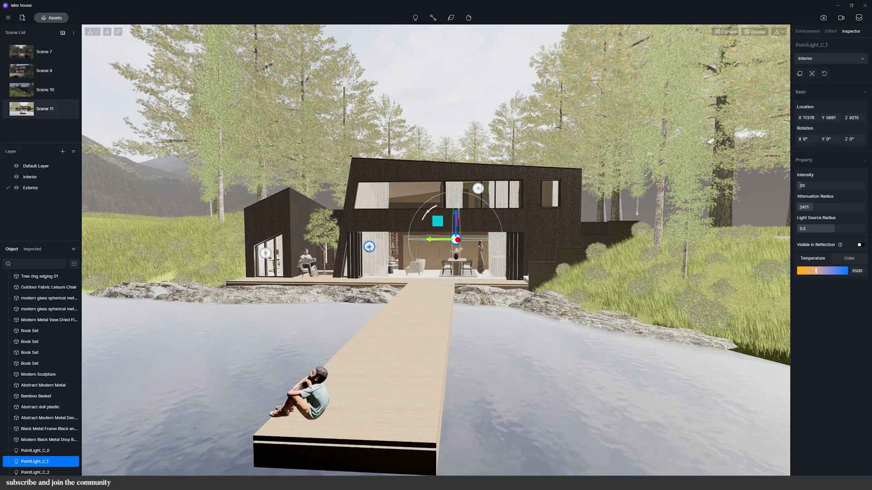
pyautogui.click(35, 451)
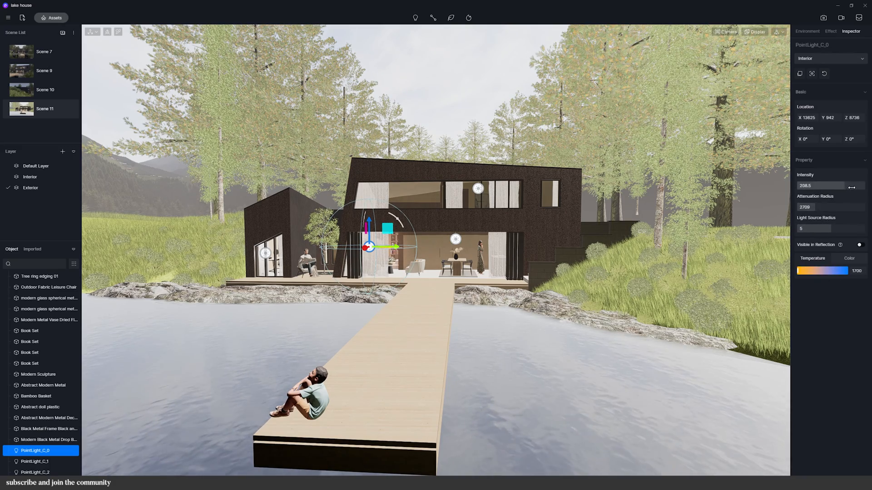
pyautogui.click(807, 31)
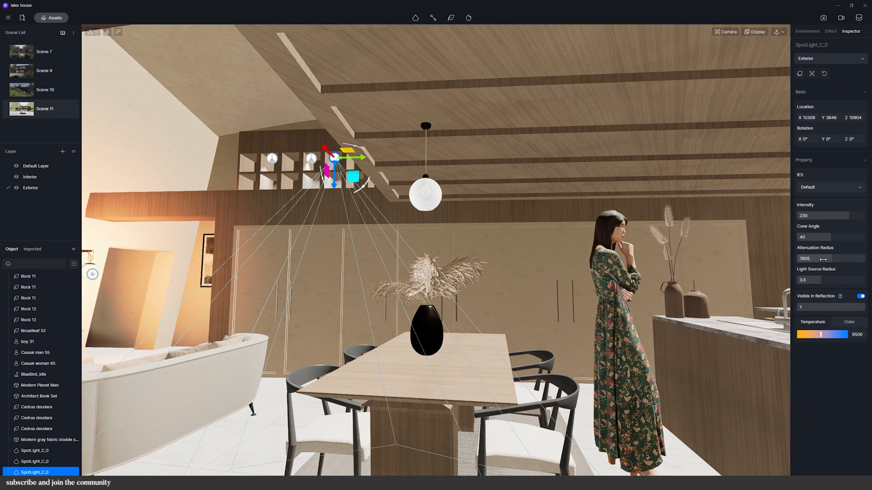
pyautogui.click(44, 51)
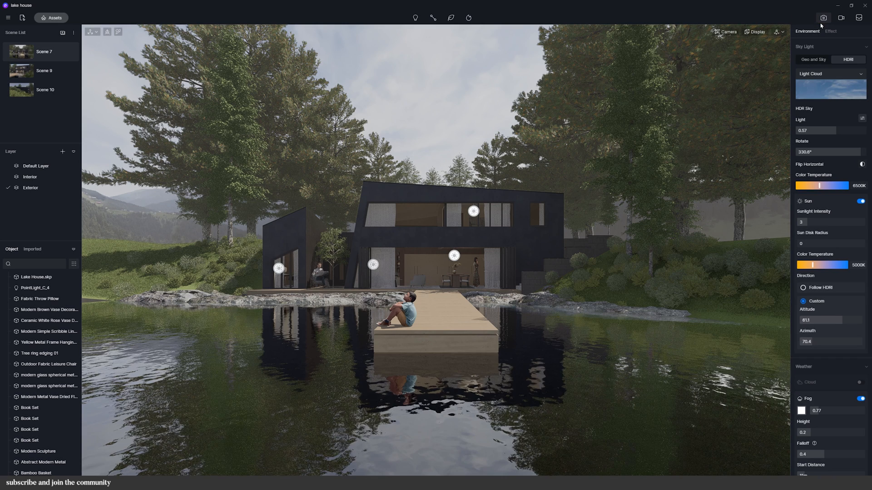
# - In the still image render settings, set the field of view to 80
pyautogui.click(824, 17)
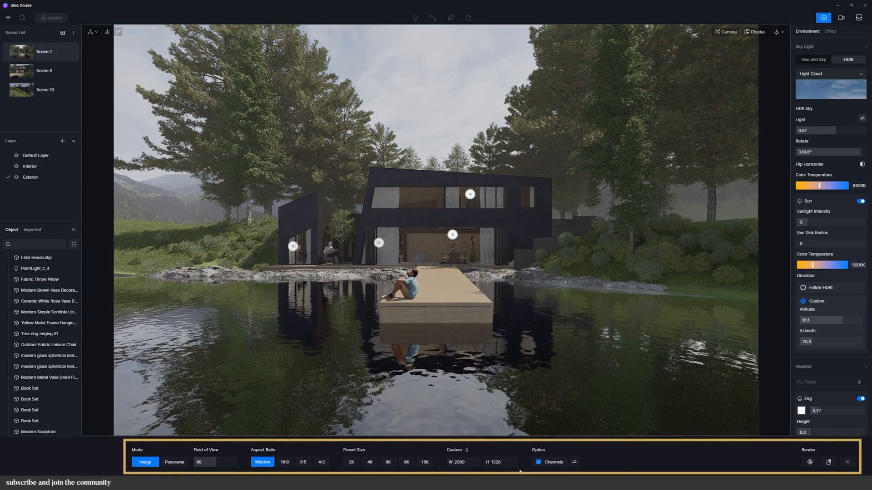
pyautogui.click(175, 463)
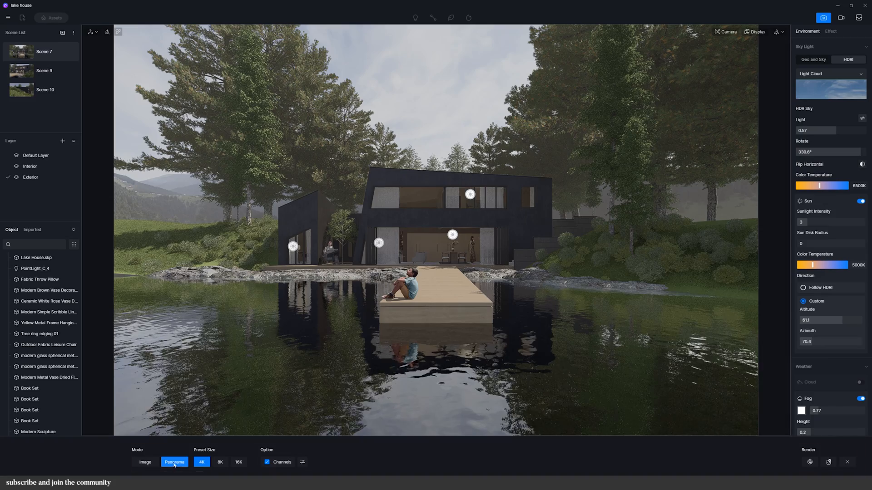
pyautogui.click(145, 462)
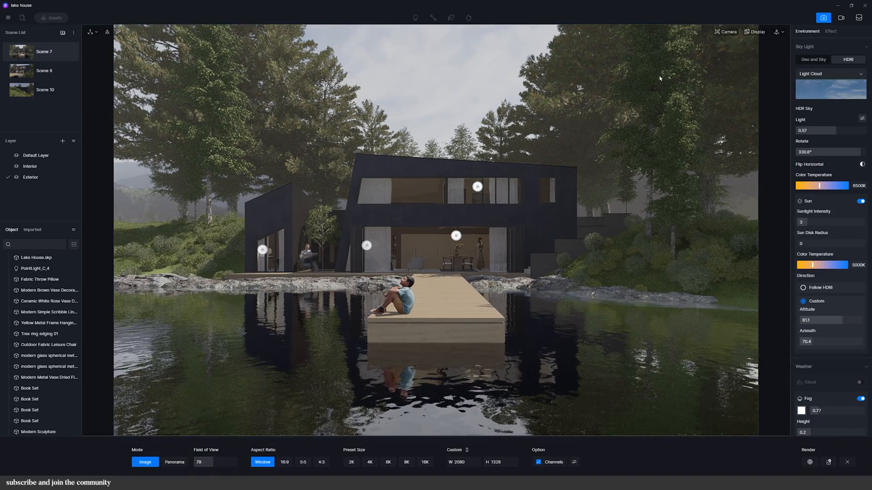
pyautogui.click(756, 31)
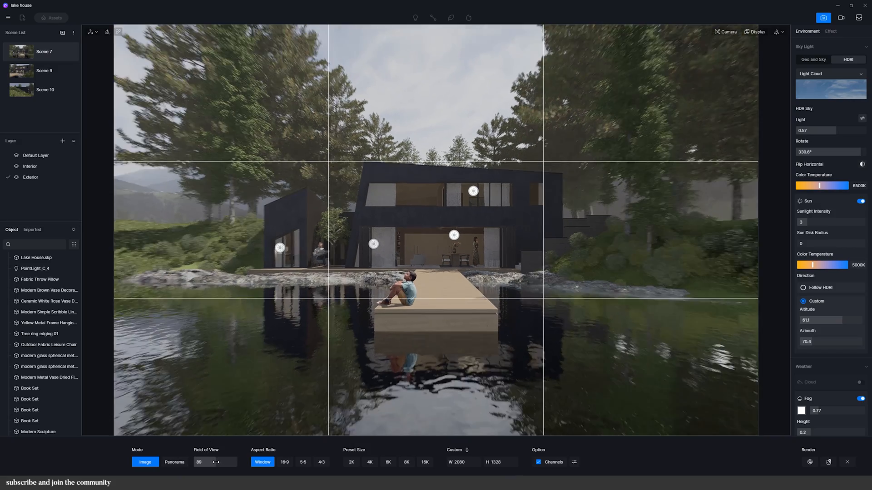
pyautogui.write('75')
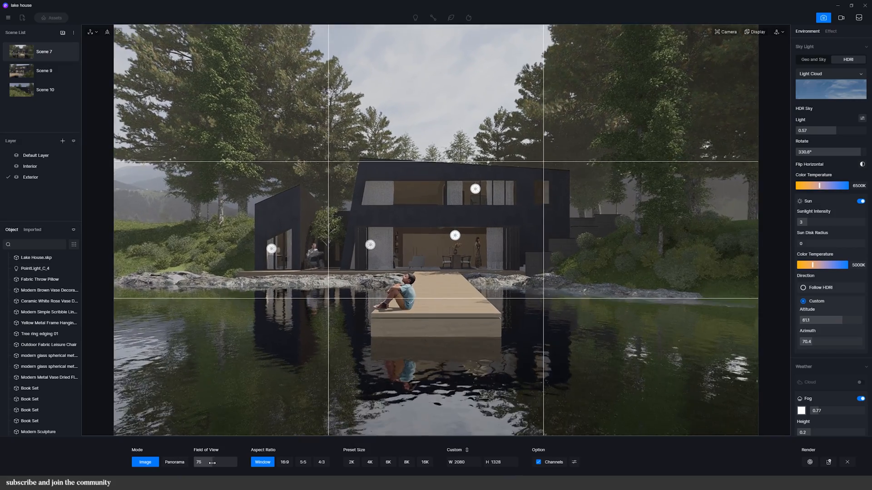
pyautogui.click(215, 462)
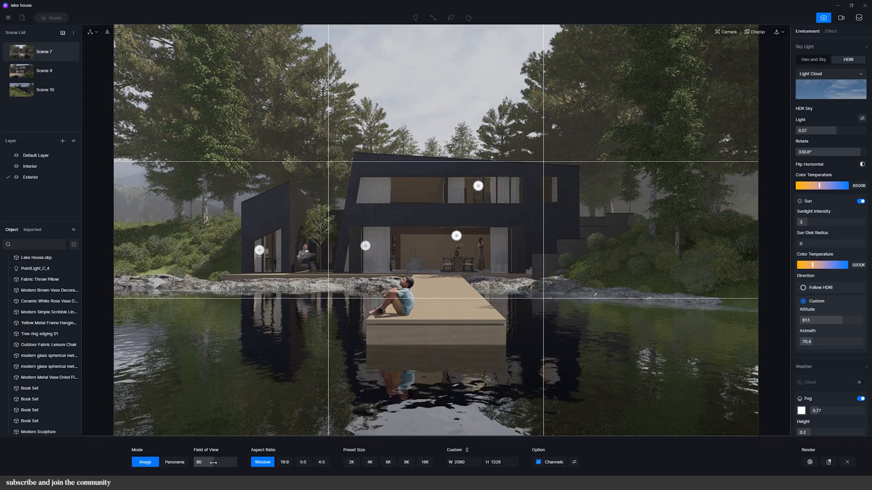
pyautogui.click(756, 32)
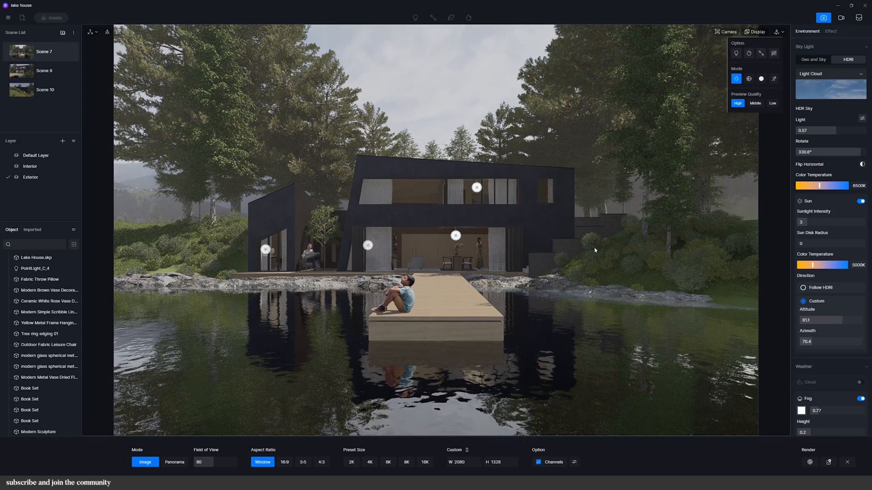
# - Try the aspect ratio presets, set a custom 4000 × 3000 output size, and leave extra channels off
pyautogui.click(284, 463)
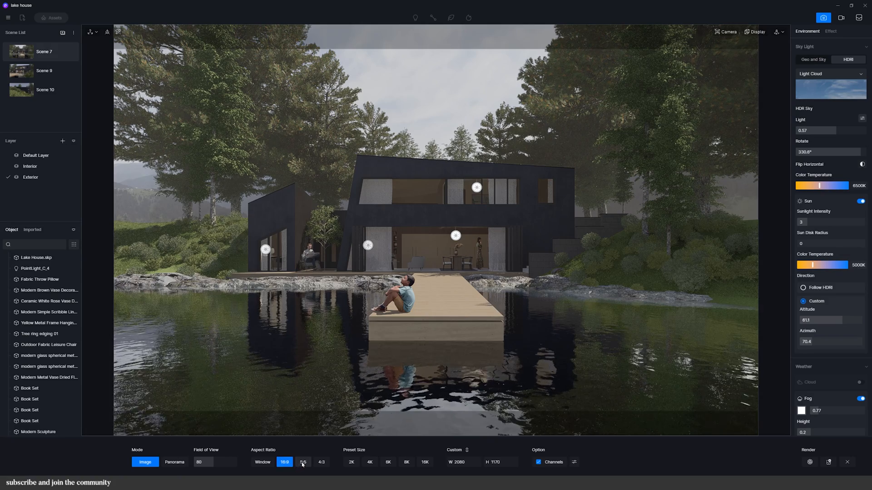
pyautogui.click(322, 462)
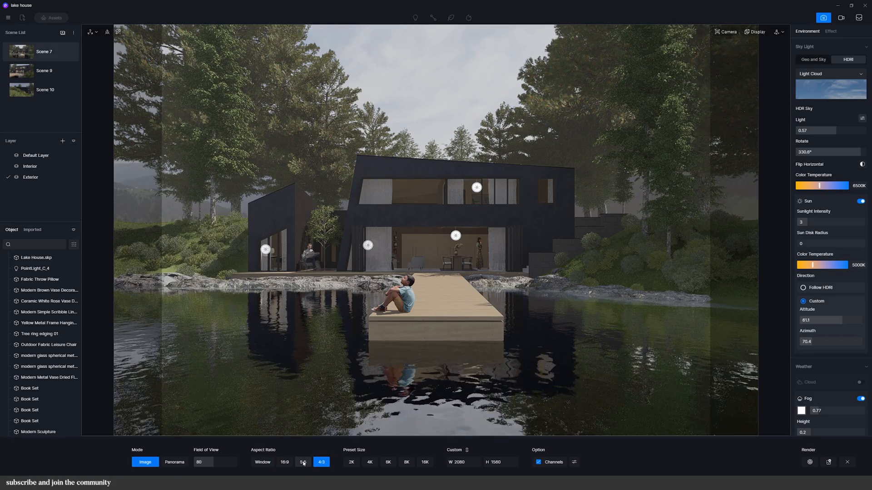
pyautogui.click(303, 462)
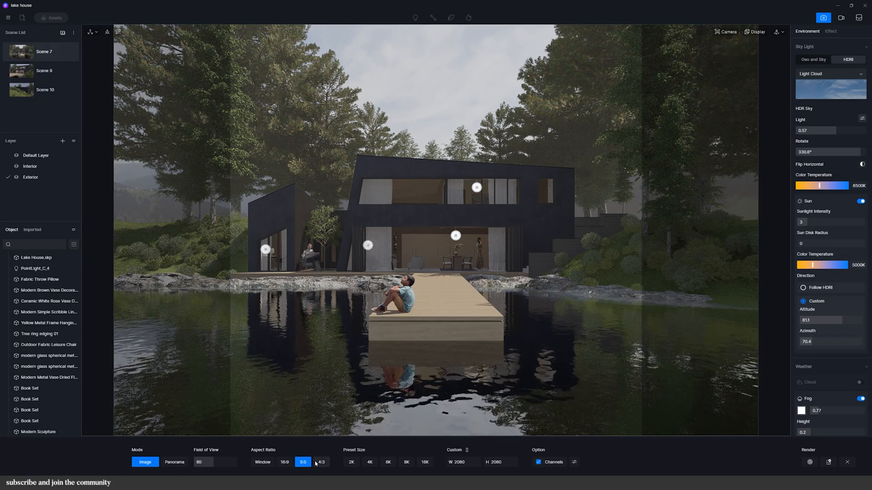
pyautogui.click(321, 463)
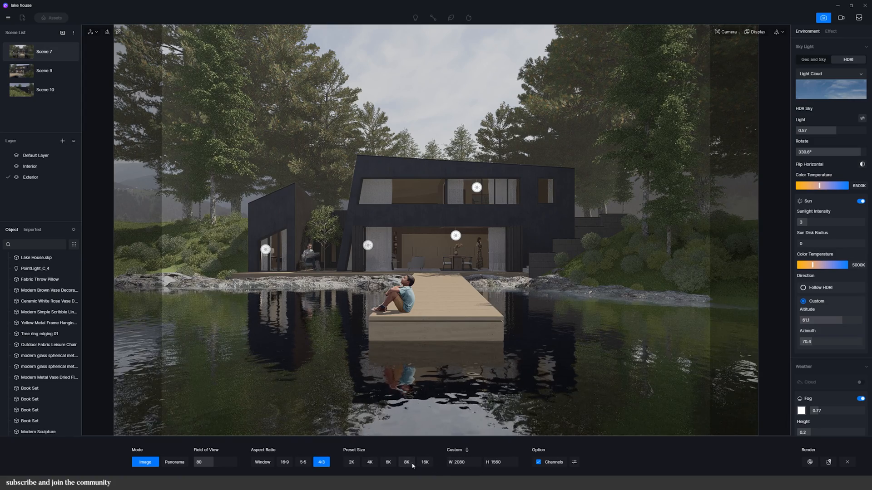
pyautogui.click(350, 462)
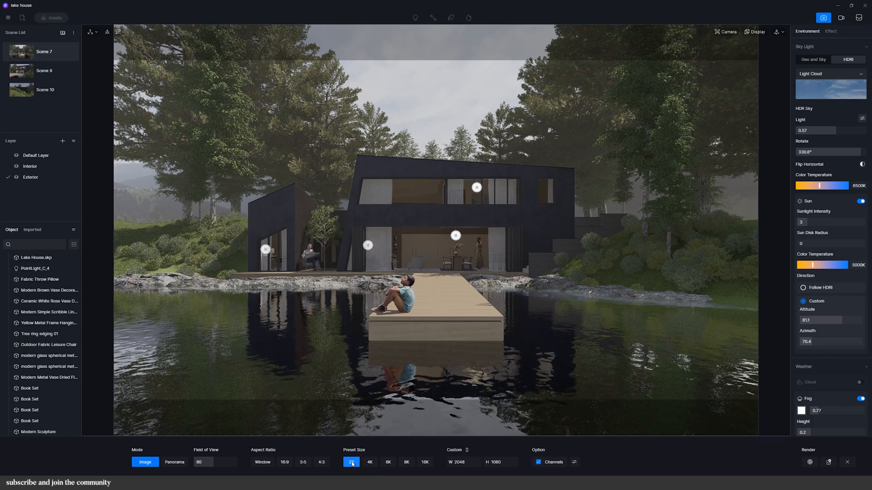
pyautogui.click(303, 462)
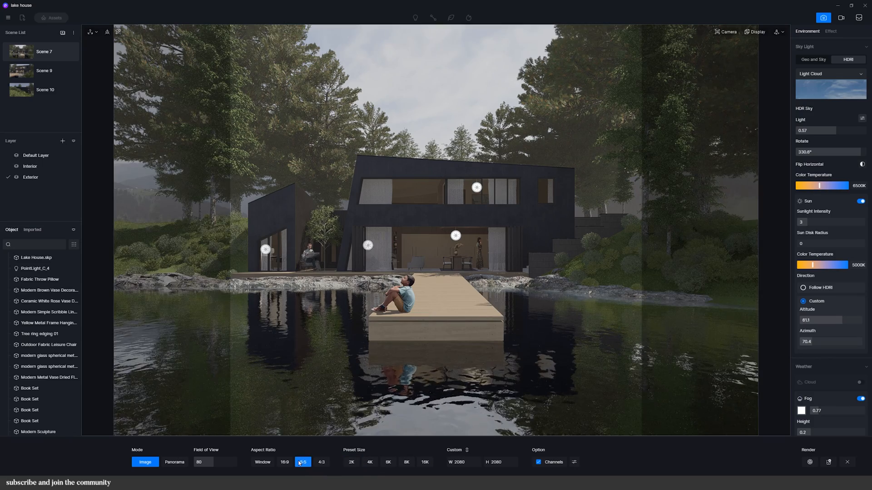
pyautogui.click(321, 462)
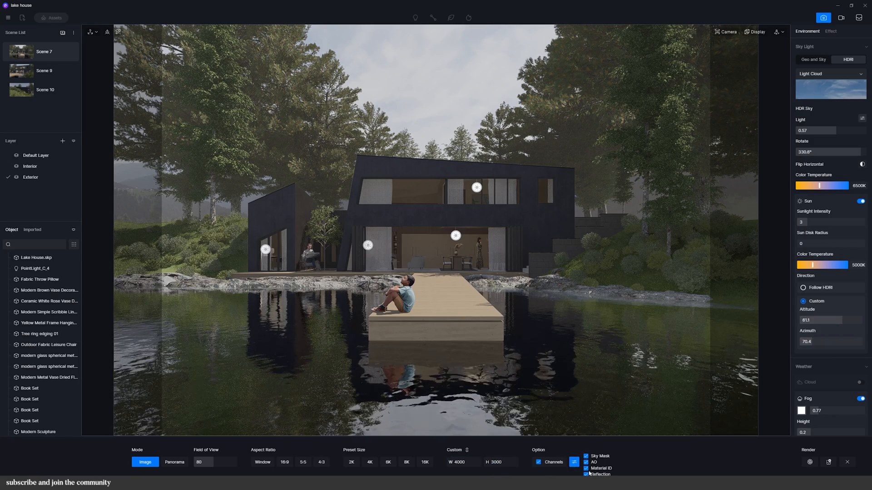
pyautogui.click(538, 463)
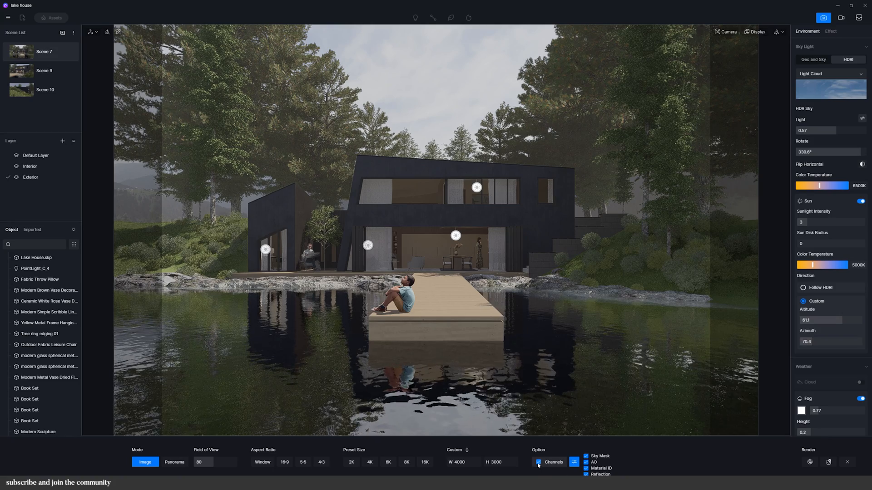
pyautogui.click(537, 462)
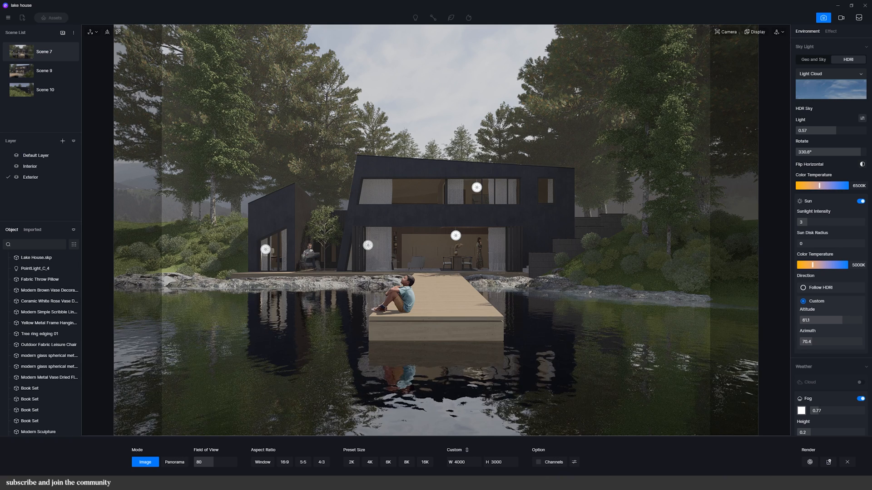
# - Switch to the Summer scene and raise the preview quality to High in the Display options
pyautogui.click(828, 462)
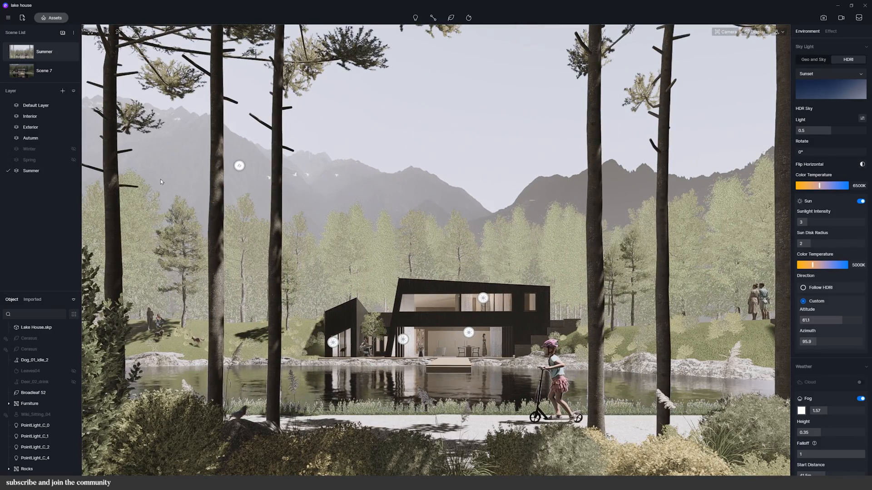
pyautogui.click(756, 32)
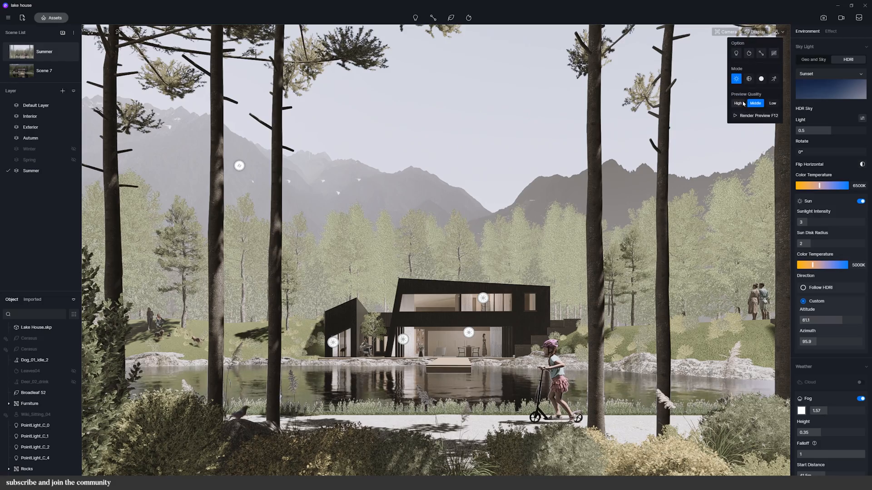
pyautogui.click(738, 103)
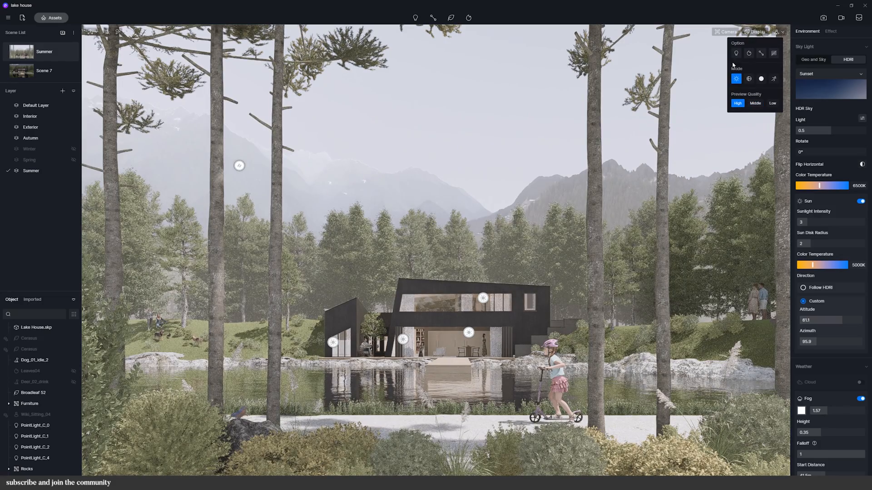
pyautogui.click(727, 32)
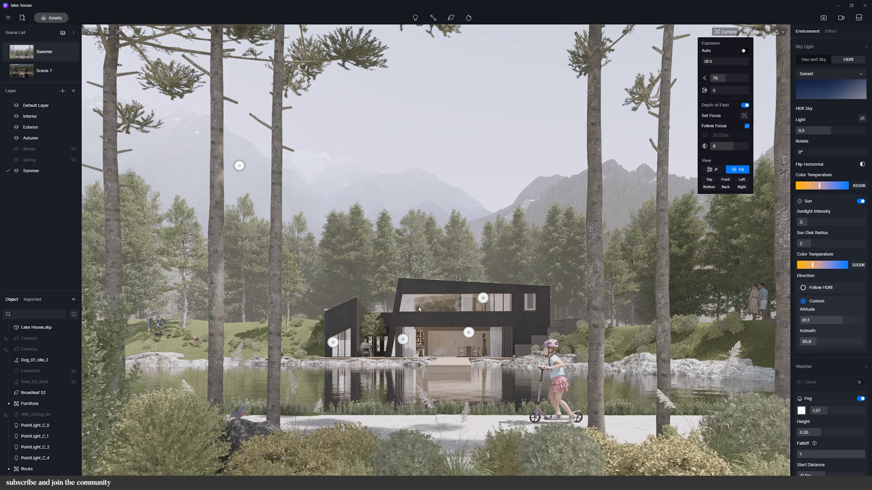
pyautogui.click(824, 18)
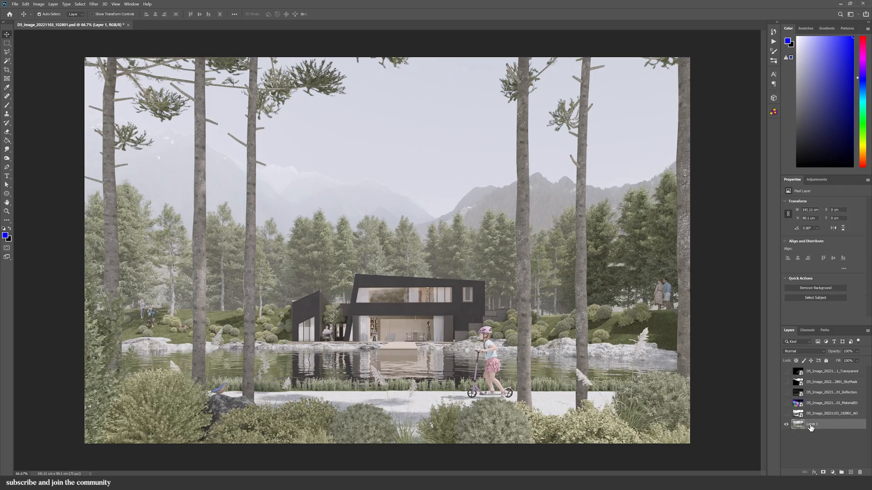
# - Duplicate the base render layer and select the foreground via Color Range on the MaterialID pass
pyautogui.press('ctrl+j')
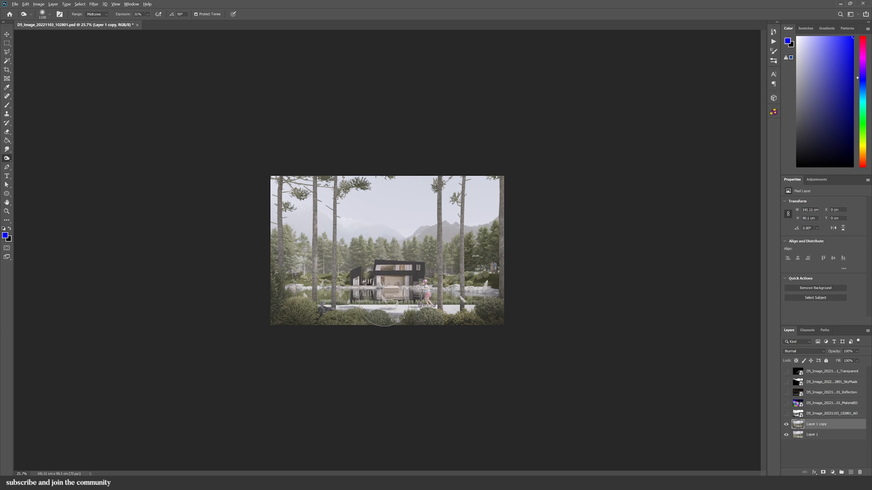
pyautogui.click(828, 402)
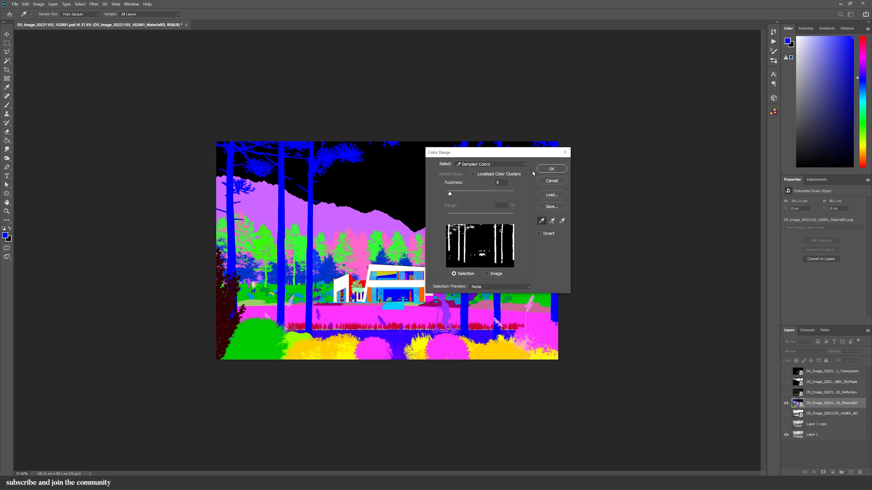
pyautogui.click(550, 169)
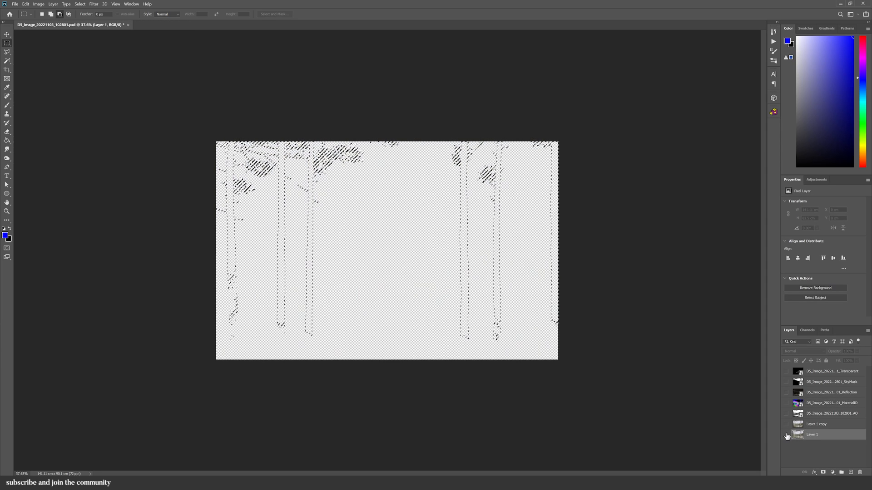
pyautogui.click(785, 424)
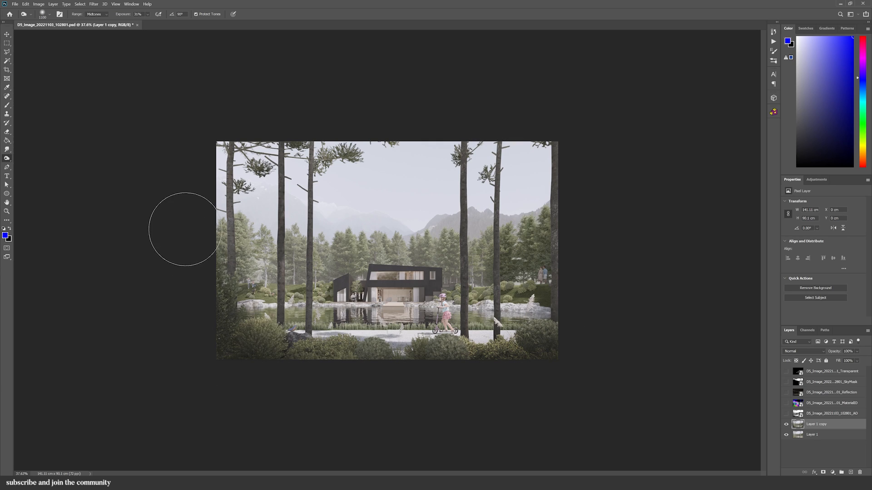
pyautogui.moveTo(461, 416)
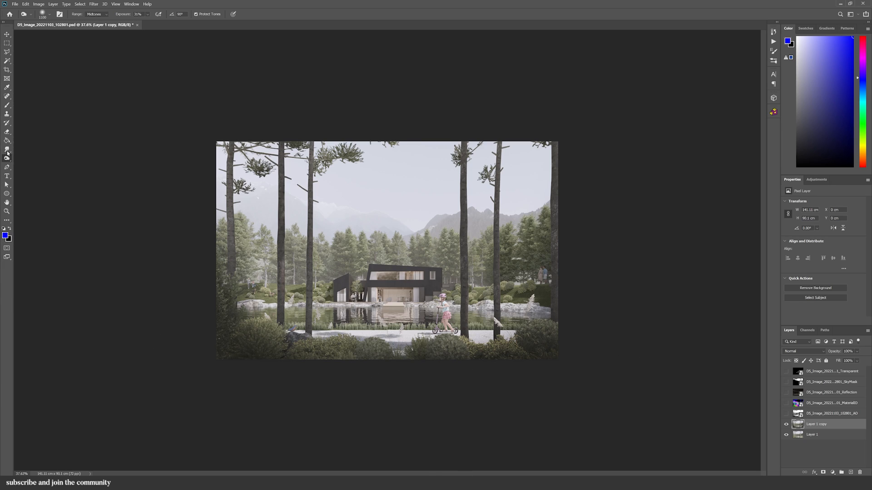
# - Darken the foreground with the Burn tool and lower the copy's opacity to about 78%
pyautogui.click(7, 158)
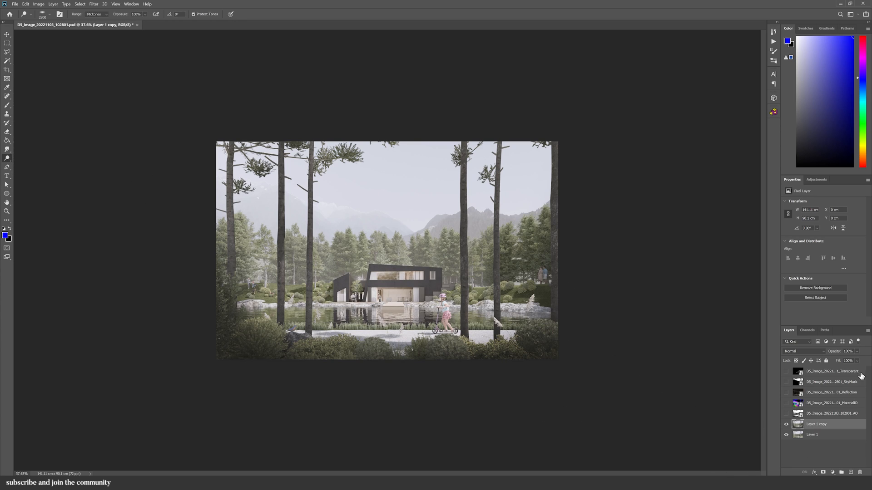
pyautogui.moveTo(857, 351); pyautogui.dragTo(836, 351)
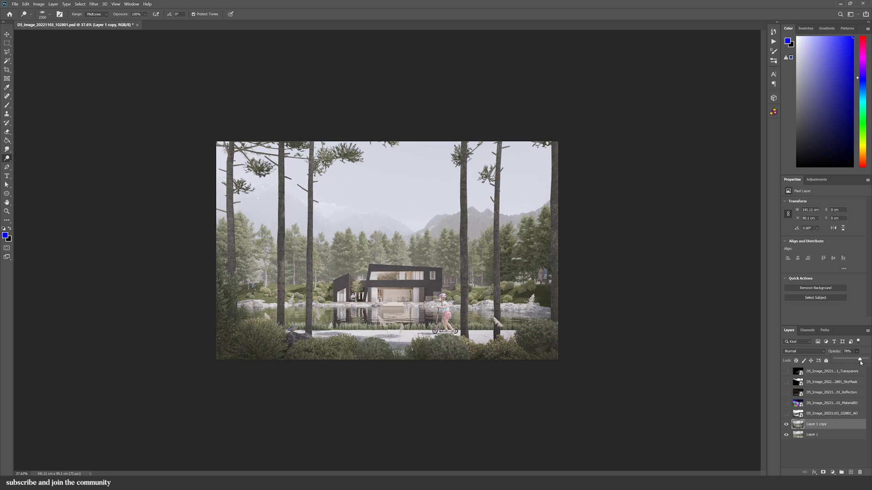